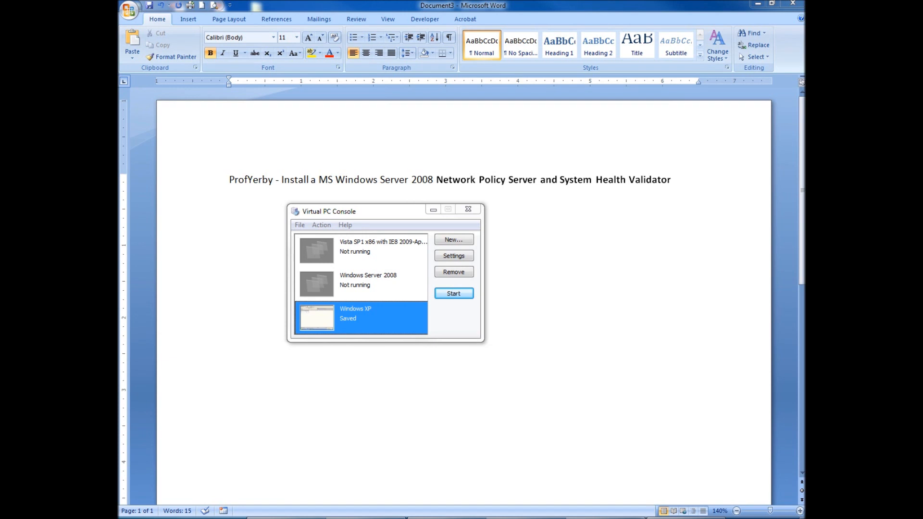
{"action": "mouse_move", "coordinate": [714, 332]}
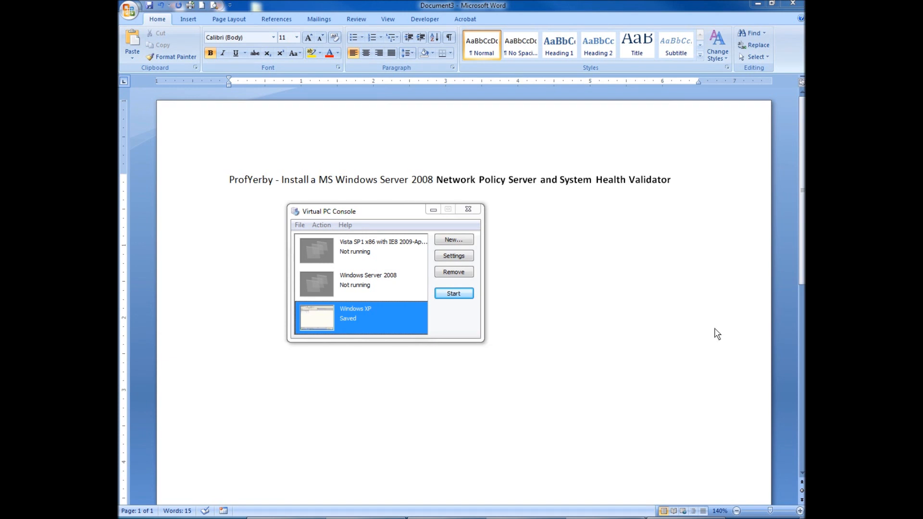
{"action": "mouse_move", "coordinate": [585, 255]}
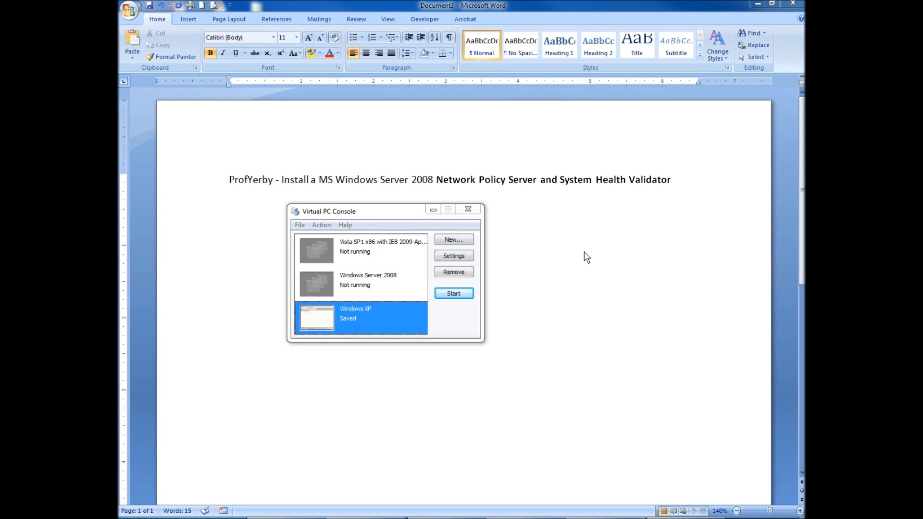
Choose the Windows Server 2008 virtual machine in the console list.
{"action": "left_click", "coordinate": [367, 282]}
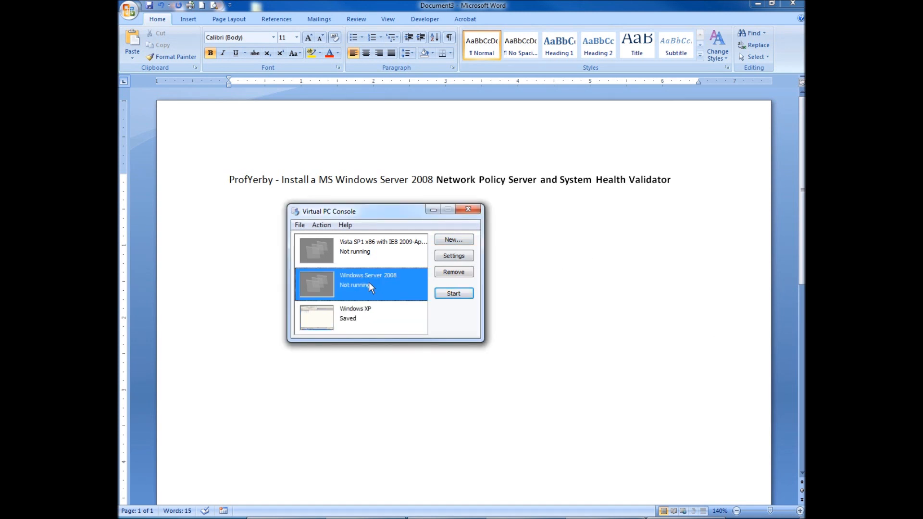
{"action": "mouse_move", "coordinate": [449, 299]}
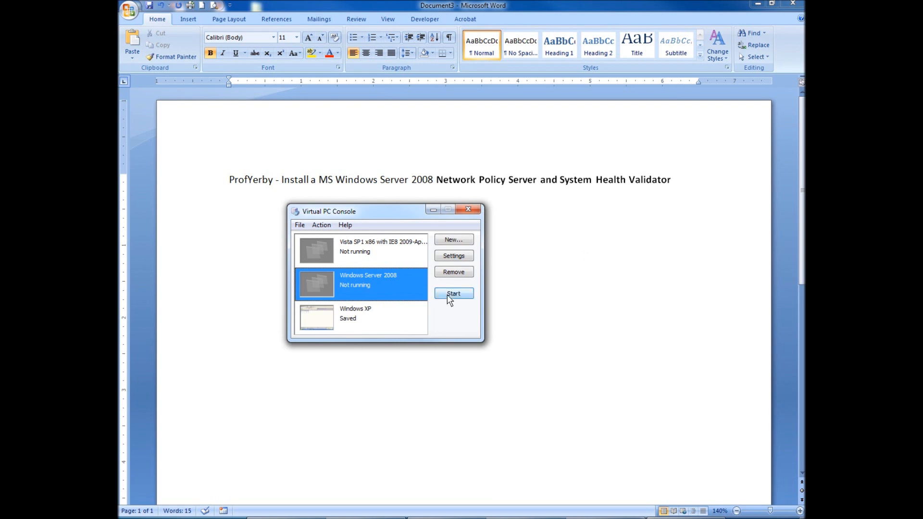
Boot the Windows Server 2008 virtual machine.
{"action": "left_click", "coordinate": [453, 294]}
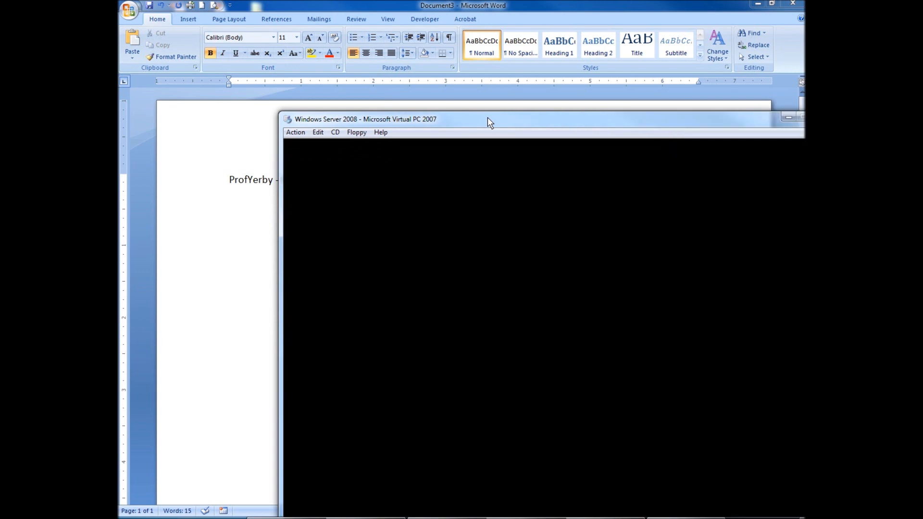
{"action": "mouse_move", "coordinate": [529, 126]}
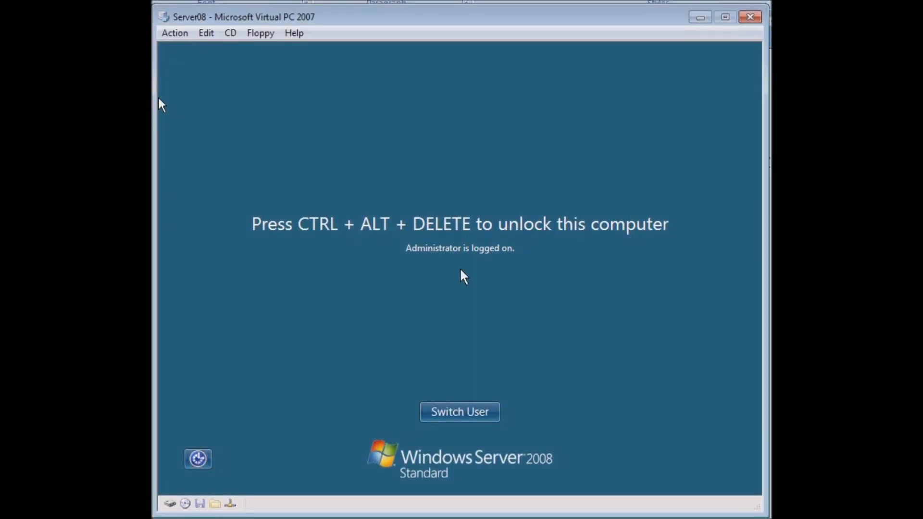
{"action": "mouse_move", "coordinate": [253, 51]}
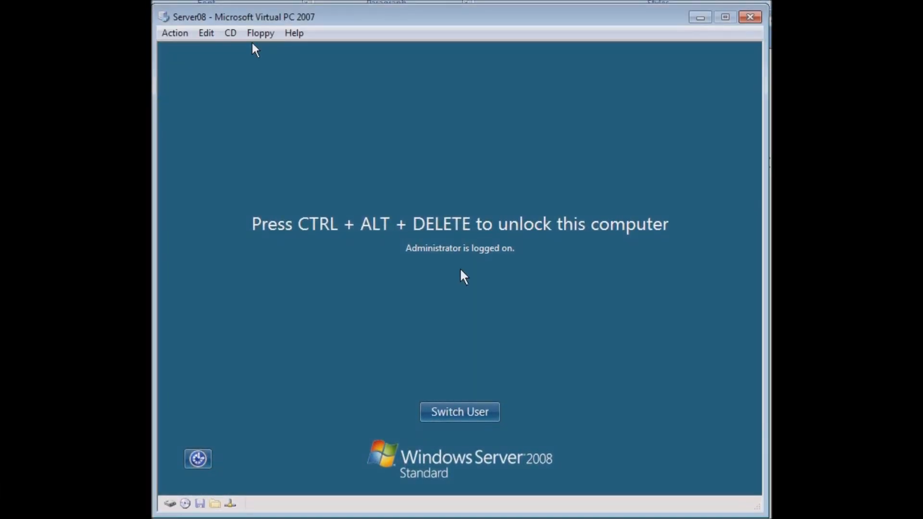
{"action": "mouse_move", "coordinate": [301, 95]}
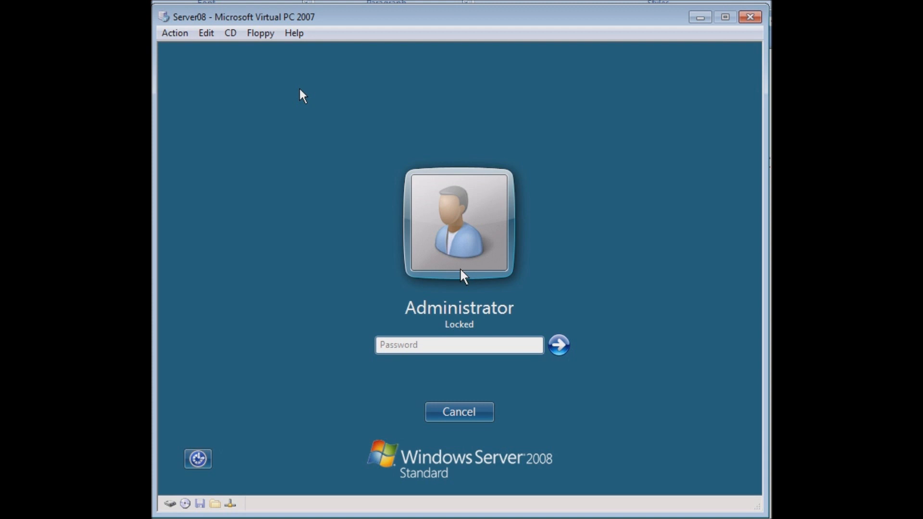
Enter the Administrator password and sign in to the server.
{"action": "left_click", "coordinate": [459, 346]}
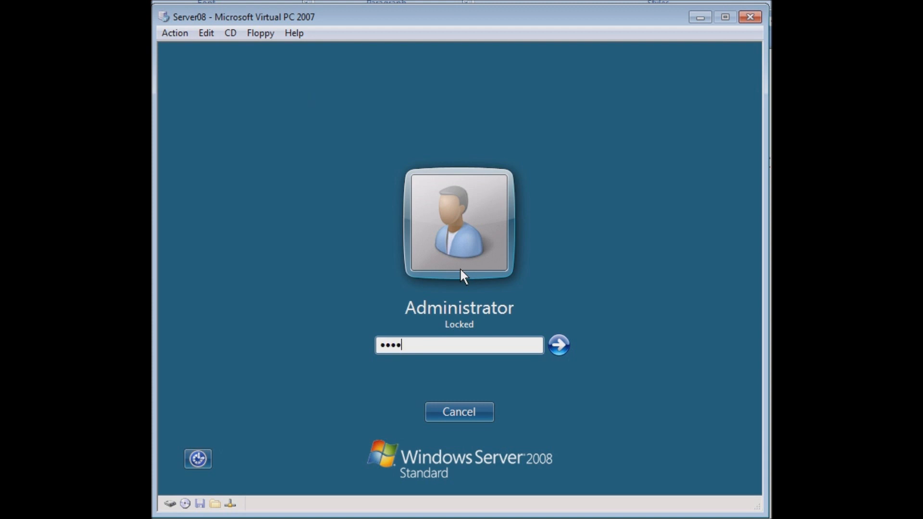
{"action": "left_click", "coordinate": [561, 344]}
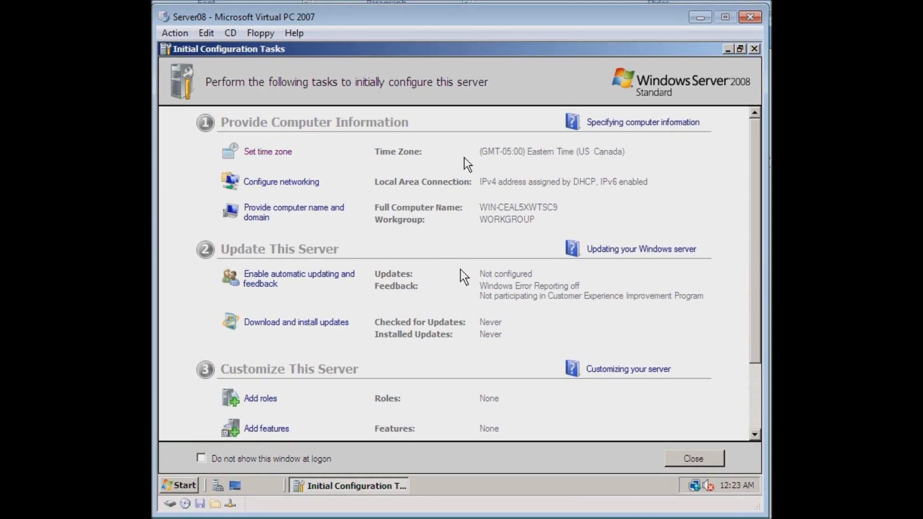
Dismiss Initial Configuration Tasks so Server Manager shows the server summary.
{"action": "left_click", "coordinate": [693, 459]}
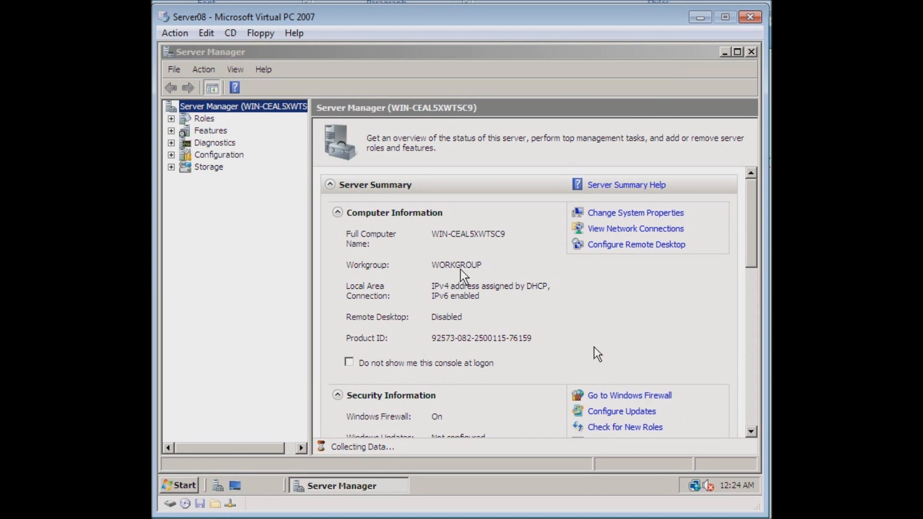
{"action": "left_click", "coordinate": [179, 485]}
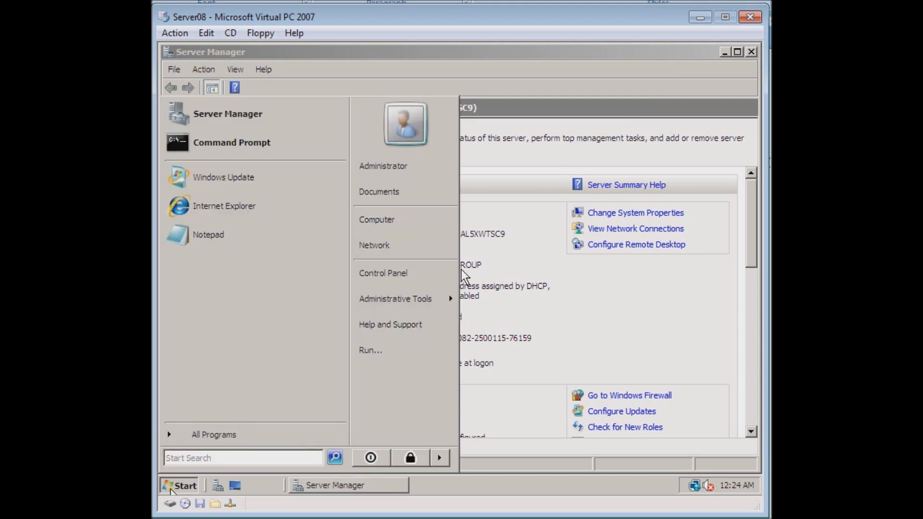
{"action": "mouse_move", "coordinate": [350, 312]}
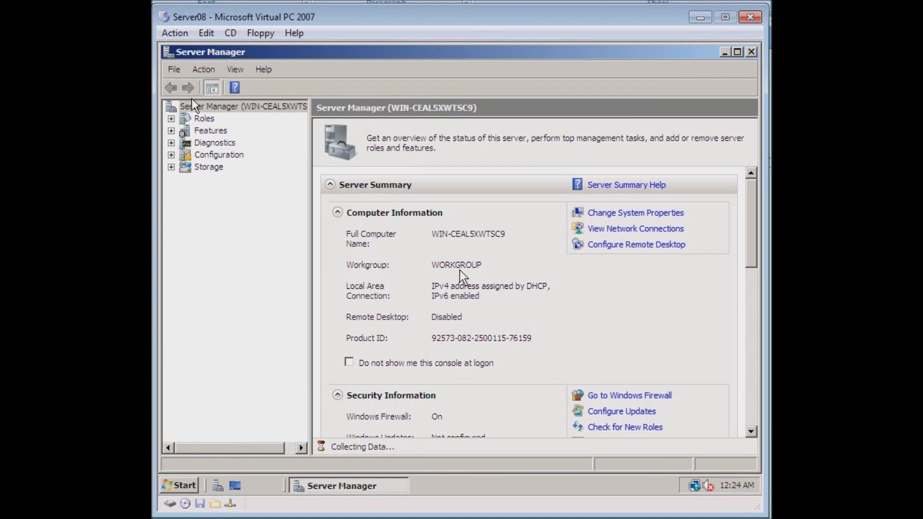
View the Roles page (0 of 16 installed) and start Add Roles from the Action menu.
{"action": "left_click", "coordinate": [204, 118]}
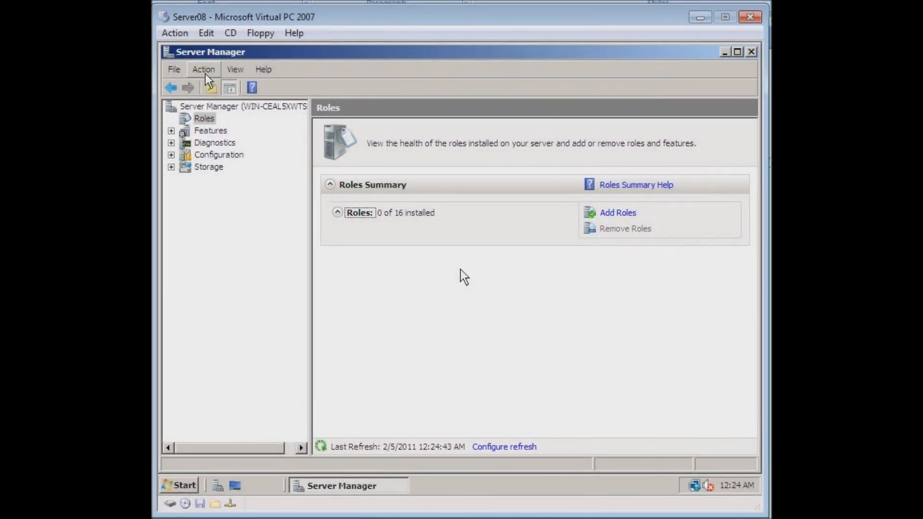
{"action": "left_click", "coordinate": [204, 69]}
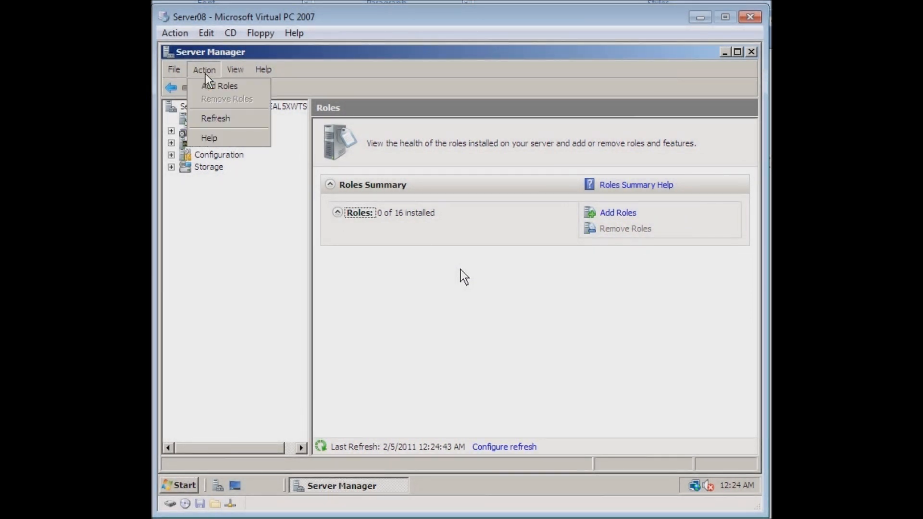
{"action": "left_click", "coordinate": [215, 118]}
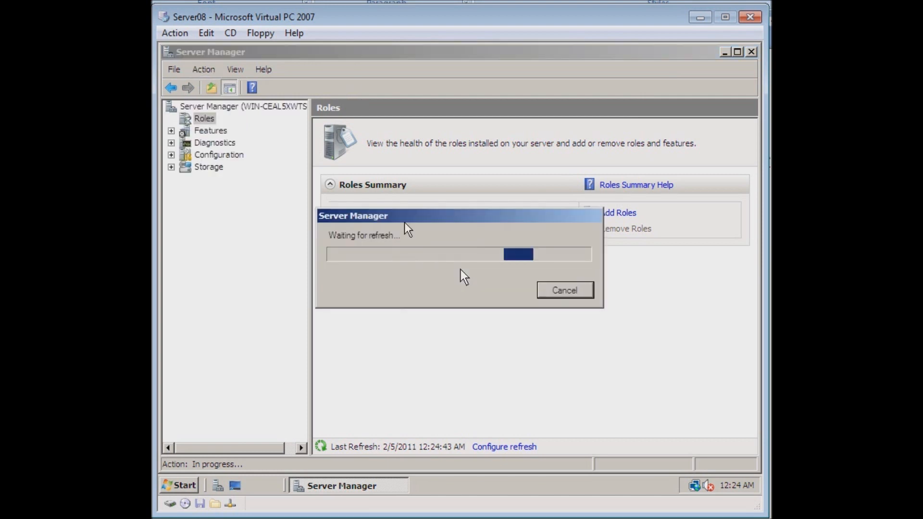
{"action": "mouse_move", "coordinate": [424, 225]}
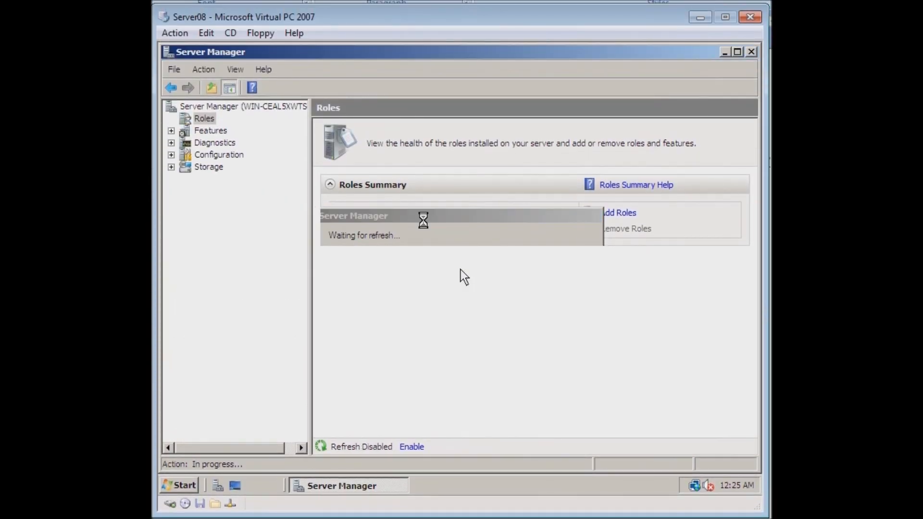
Advance the Add Roles Wizard past Before You Begin to the server roles list.
{"action": "left_click", "coordinate": [618, 213]}
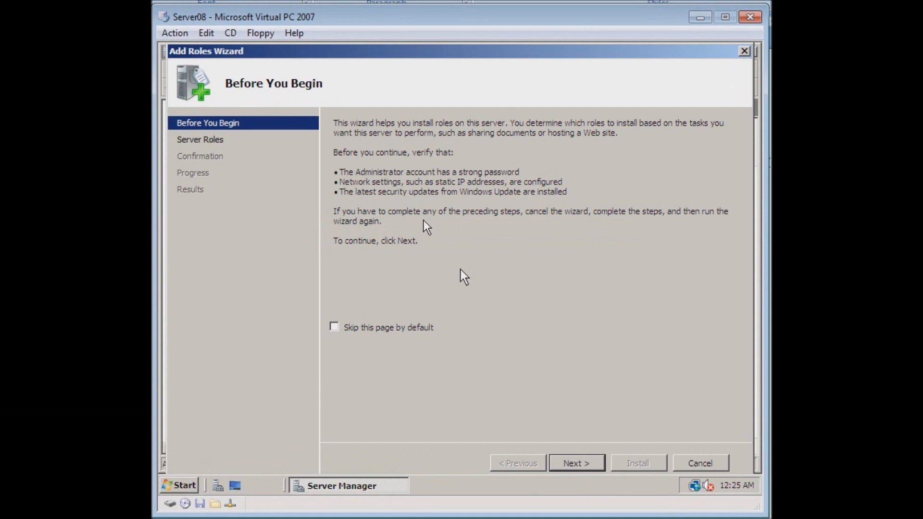
{"action": "mouse_move", "coordinate": [568, 466]}
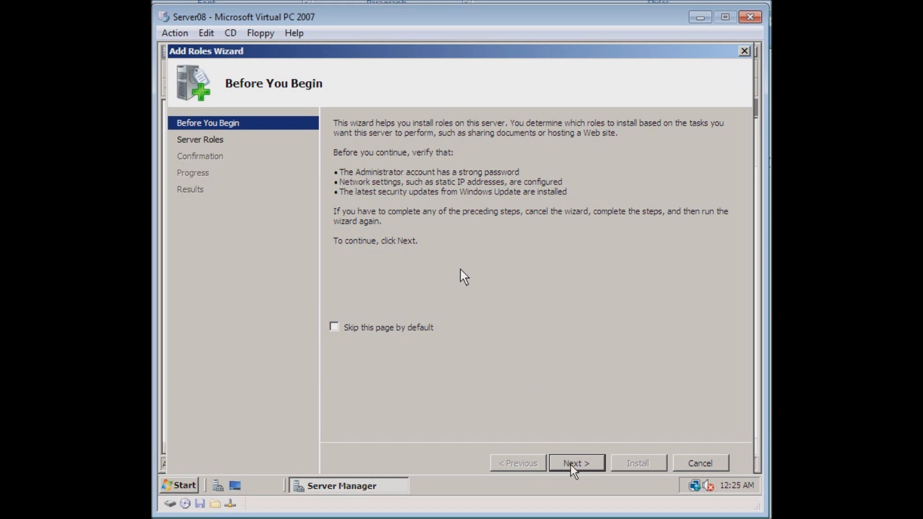
{"action": "left_click", "coordinate": [576, 463]}
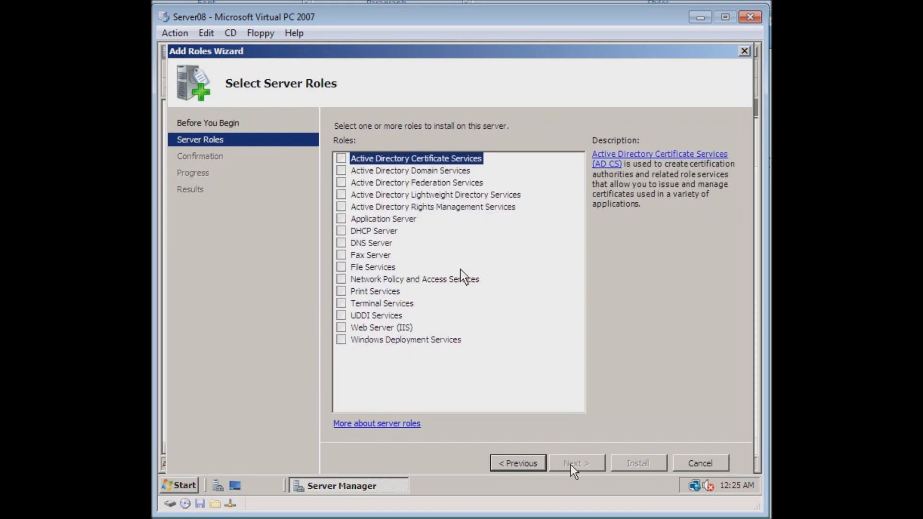
Tick Network Policy and Access Services as a role to install.
{"action": "left_click", "coordinate": [415, 279]}
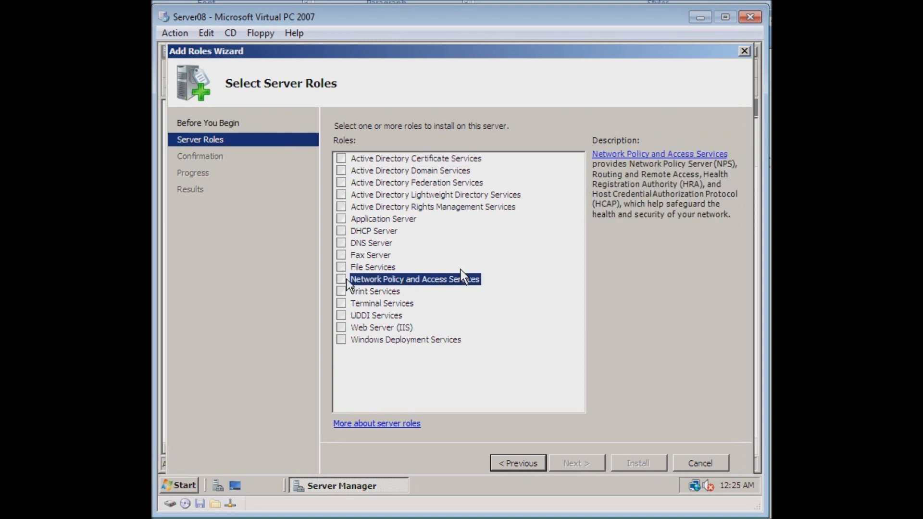
{"action": "left_click", "coordinate": [341, 280]}
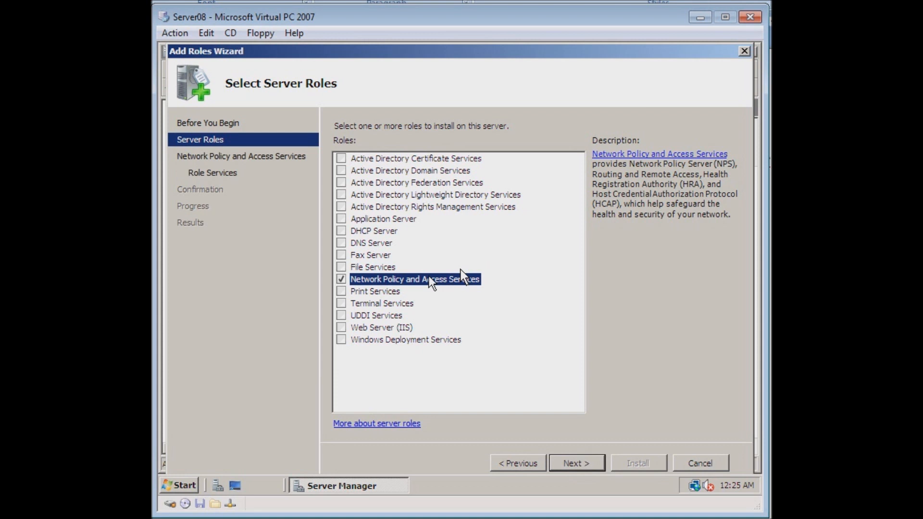
{"action": "mouse_move", "coordinate": [544, 237]}
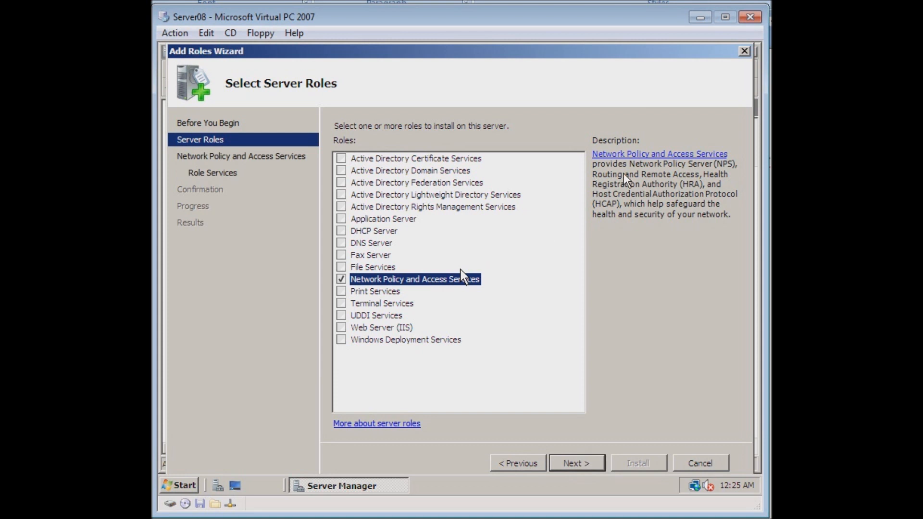
{"action": "mouse_move", "coordinate": [698, 168]}
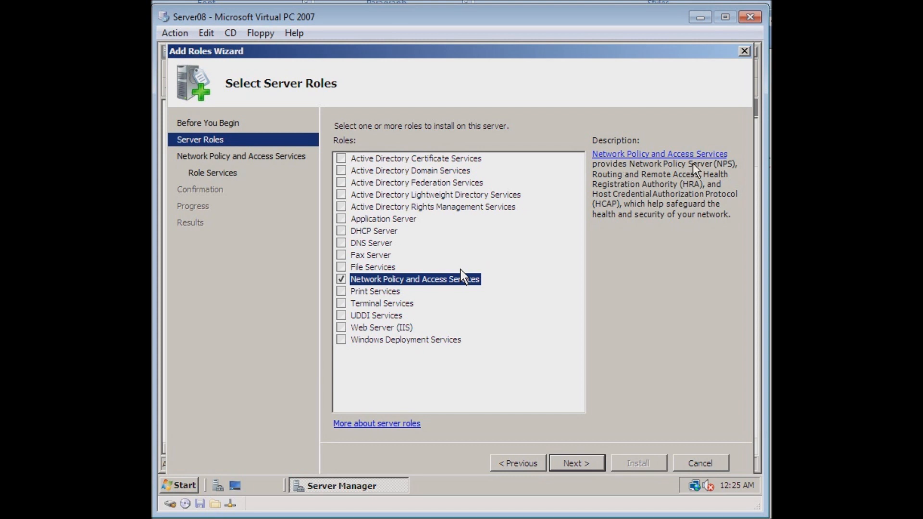
{"action": "mouse_move", "coordinate": [678, 178]}
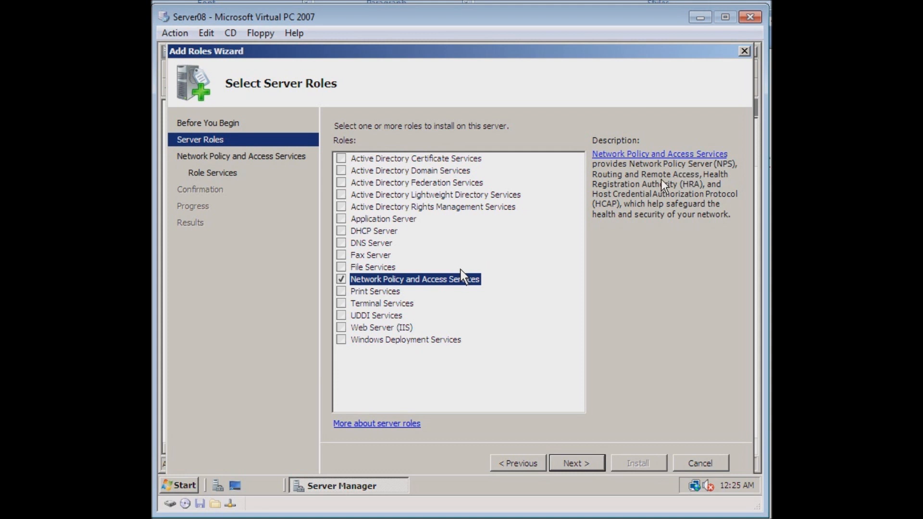
{"action": "mouse_move", "coordinate": [694, 191]}
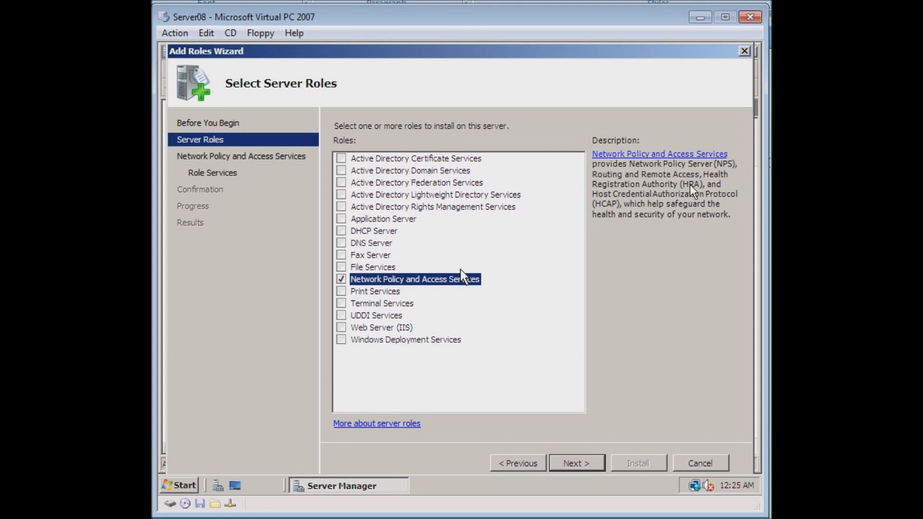
{"action": "mouse_move", "coordinate": [687, 206]}
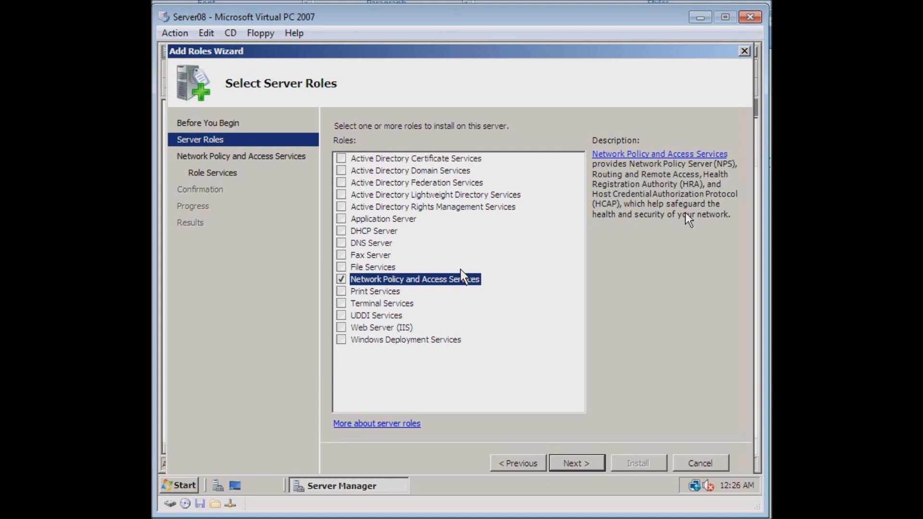
{"action": "mouse_move", "coordinate": [667, 260]}
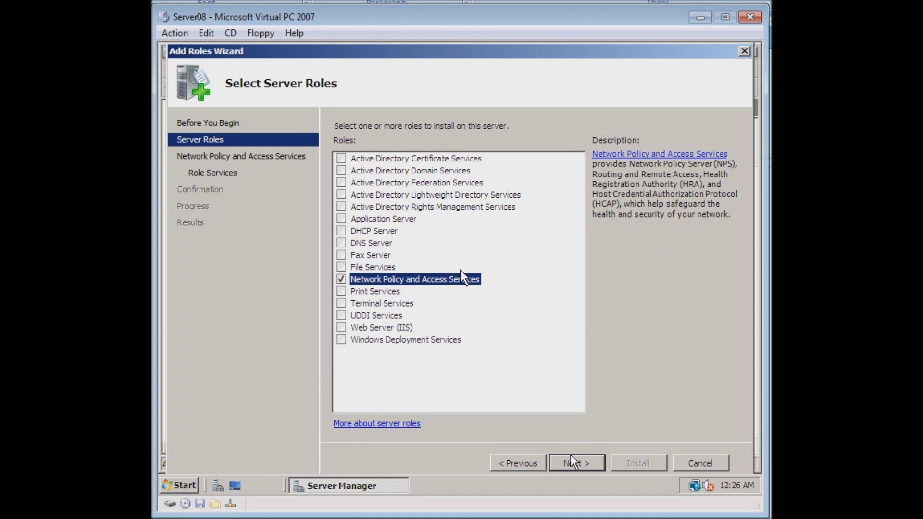
Advance through the Network Policy and Access Services introduction to its role services.
{"action": "left_click", "coordinate": [577, 462]}
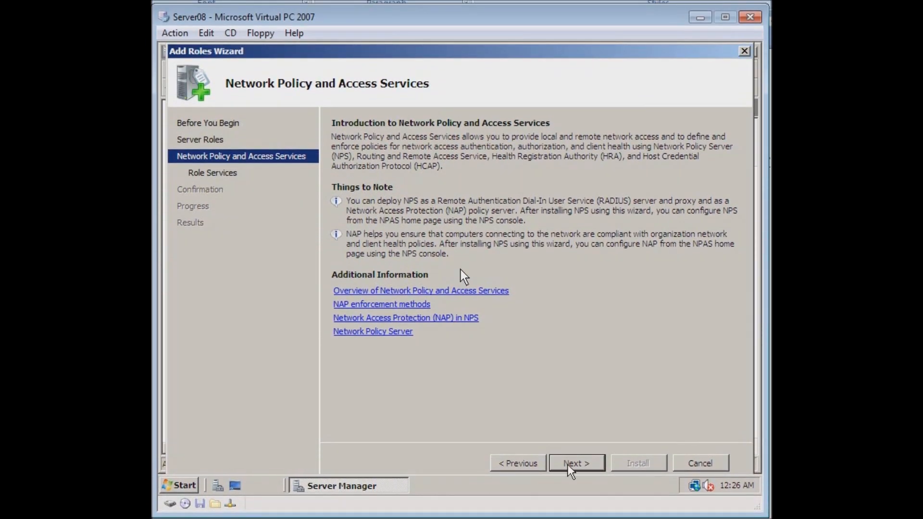
{"action": "mouse_move", "coordinate": [457, 258]}
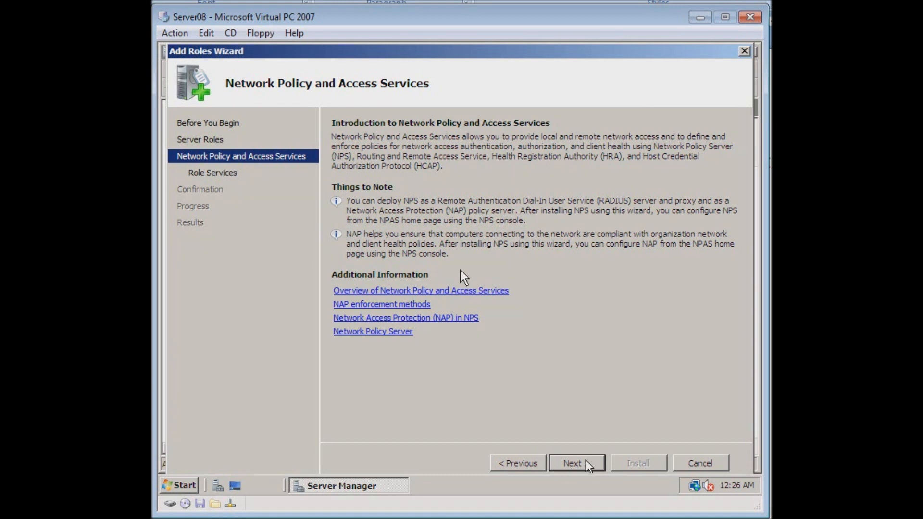
{"action": "left_click", "coordinate": [576, 463]}
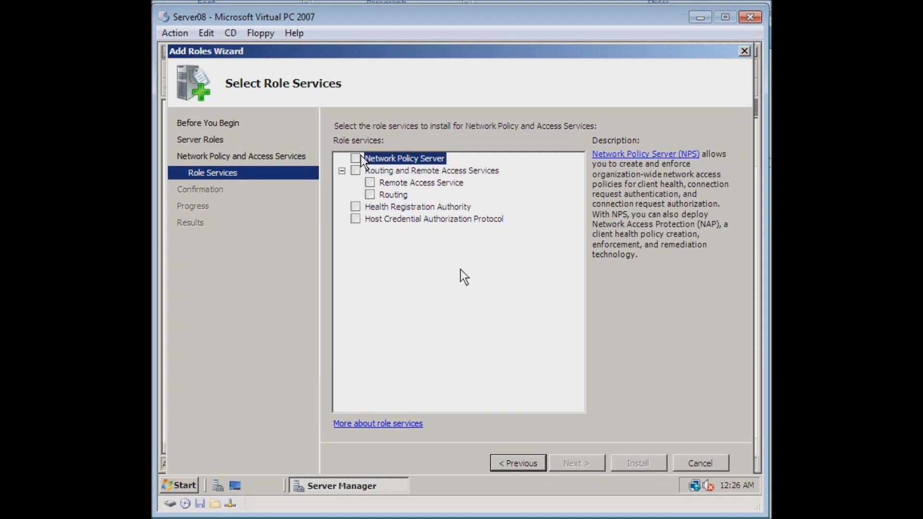
Tick the Network Policy Server role service.
{"action": "left_click", "coordinate": [356, 158]}
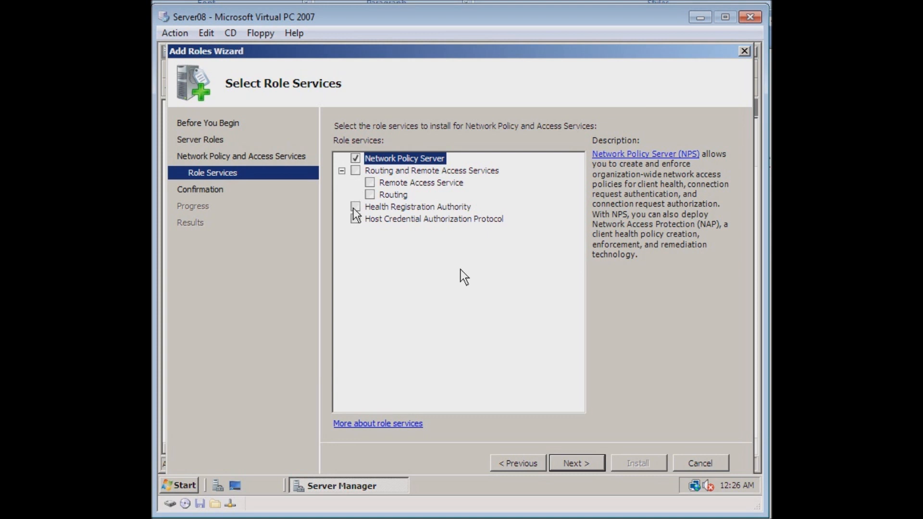
Tick Health Registration Authority, accept its required Web Server (IIS) services, and continue.
{"action": "left_click", "coordinate": [368, 207]}
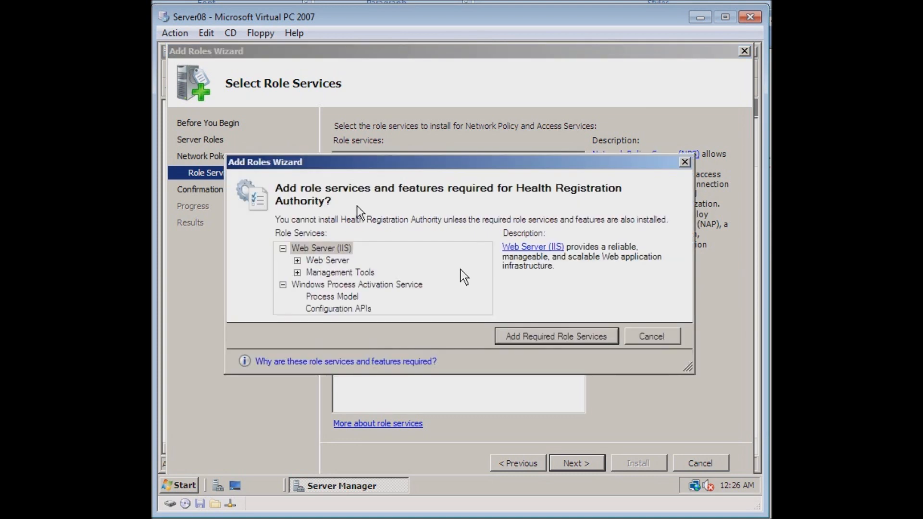
{"action": "mouse_move", "coordinate": [425, 232]}
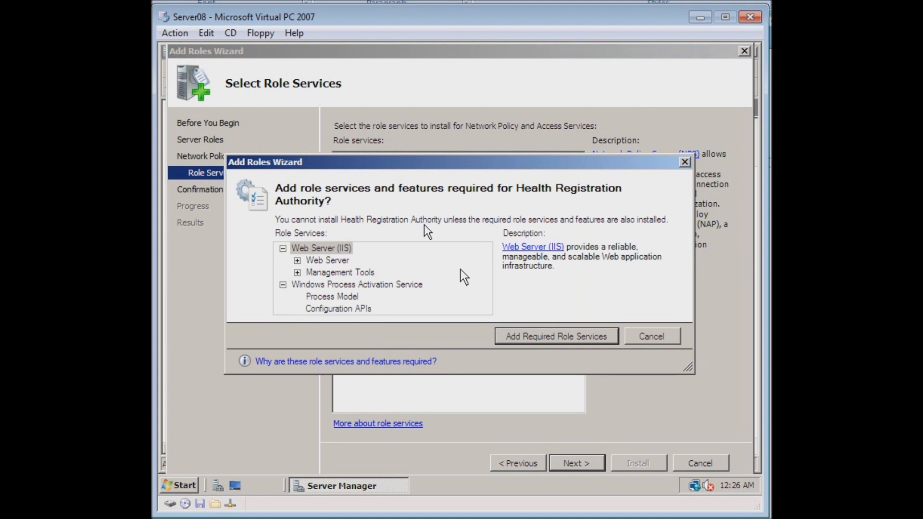
{"action": "mouse_move", "coordinate": [432, 231]}
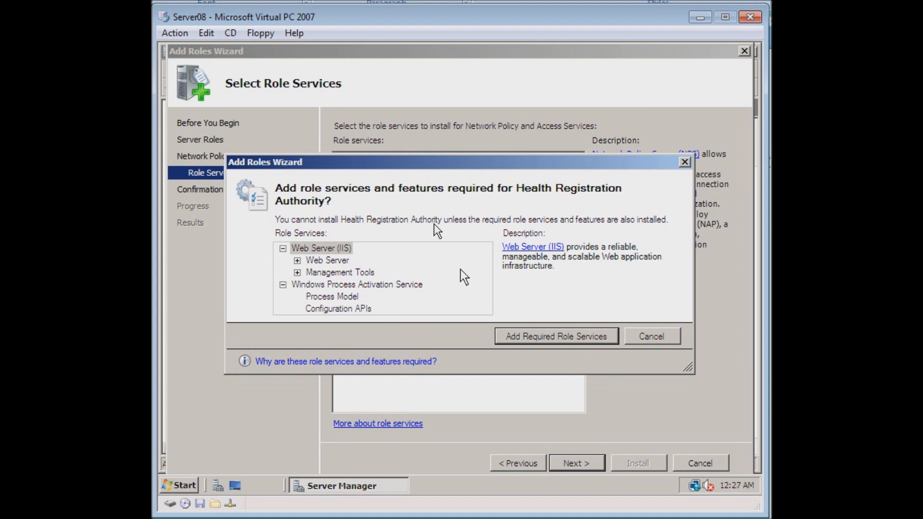
{"action": "mouse_move", "coordinate": [430, 254]}
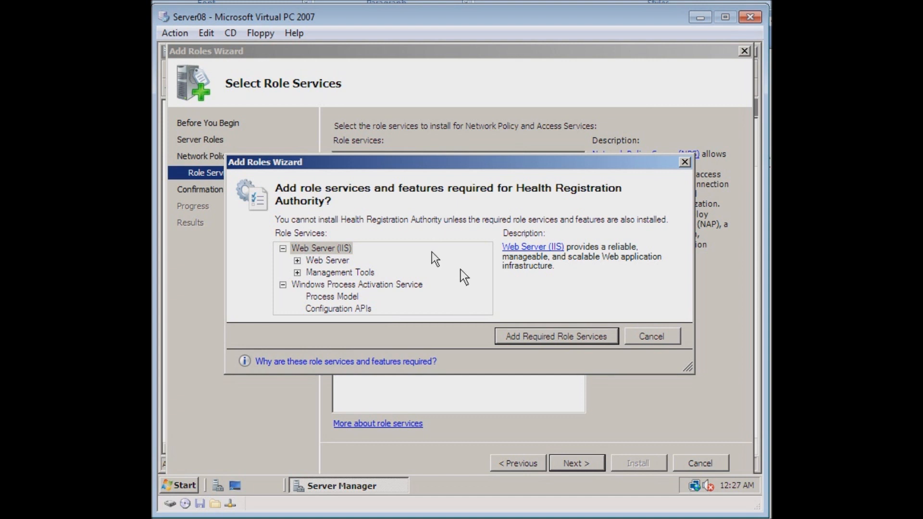
{"action": "mouse_move", "coordinate": [513, 257]}
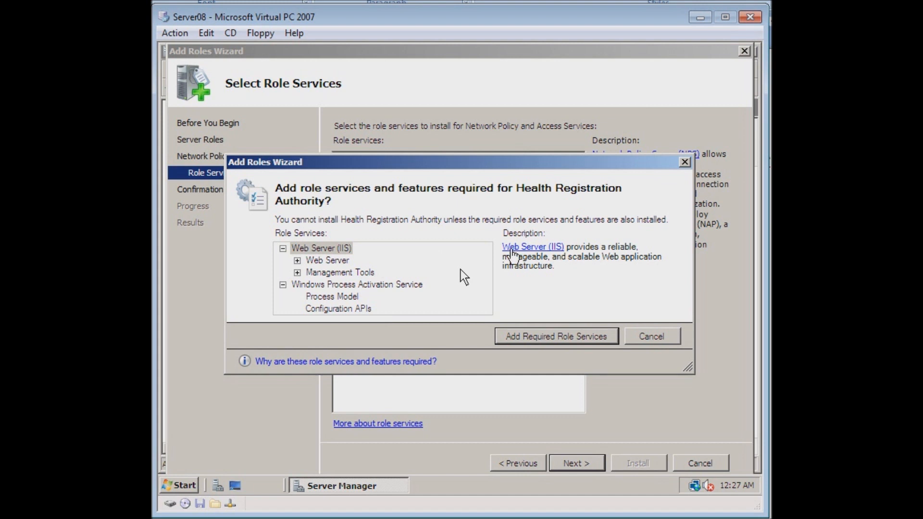
{"action": "mouse_move", "coordinate": [559, 259]}
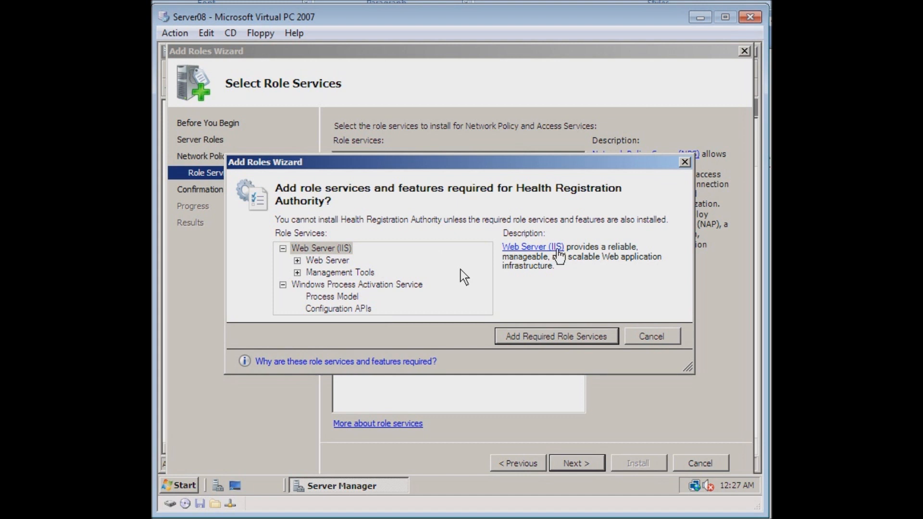
{"action": "mouse_move", "coordinate": [568, 298]}
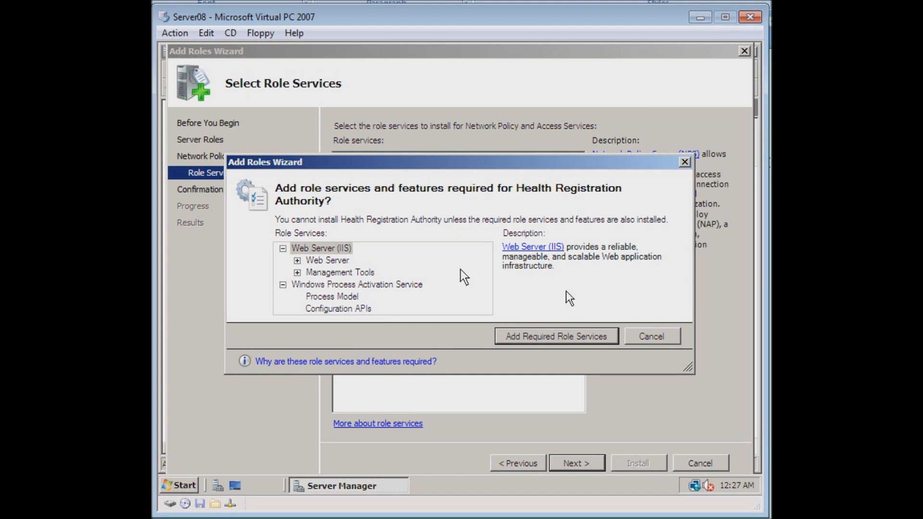
{"action": "mouse_move", "coordinate": [558, 322]}
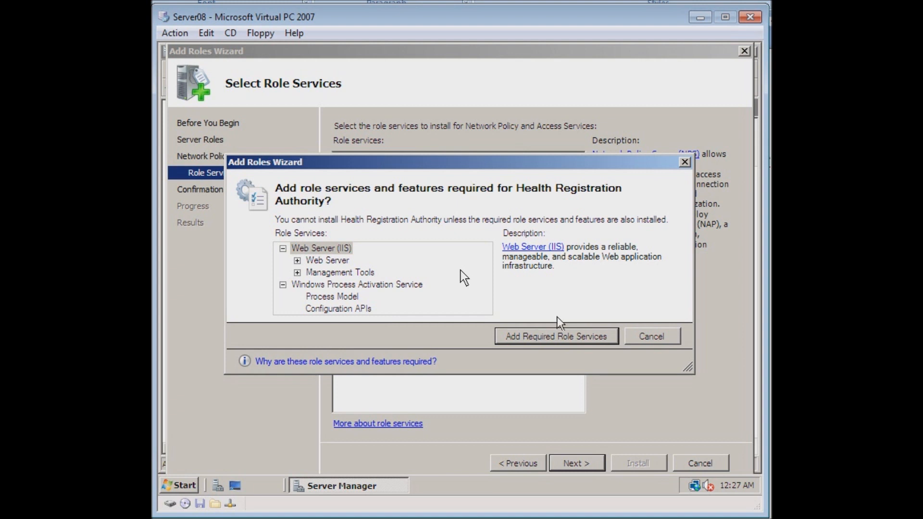
{"action": "mouse_move", "coordinate": [541, 342]}
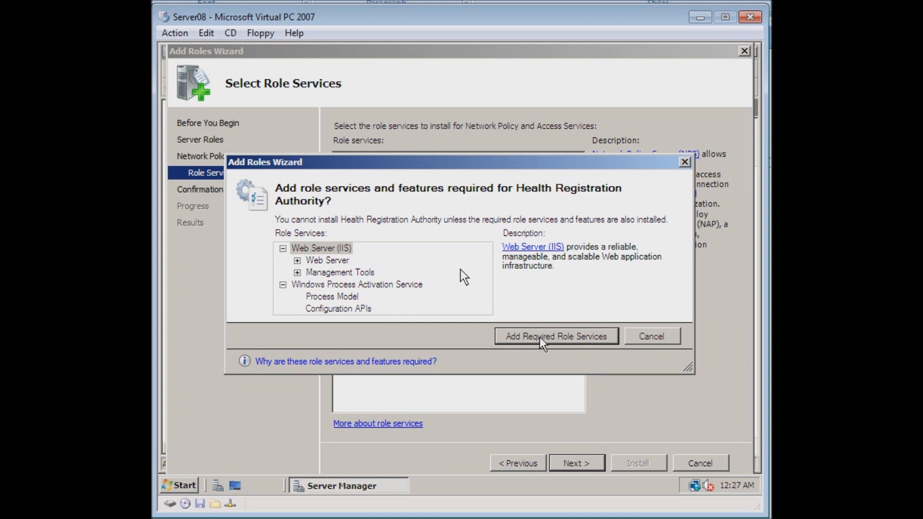
{"action": "left_click", "coordinate": [556, 336]}
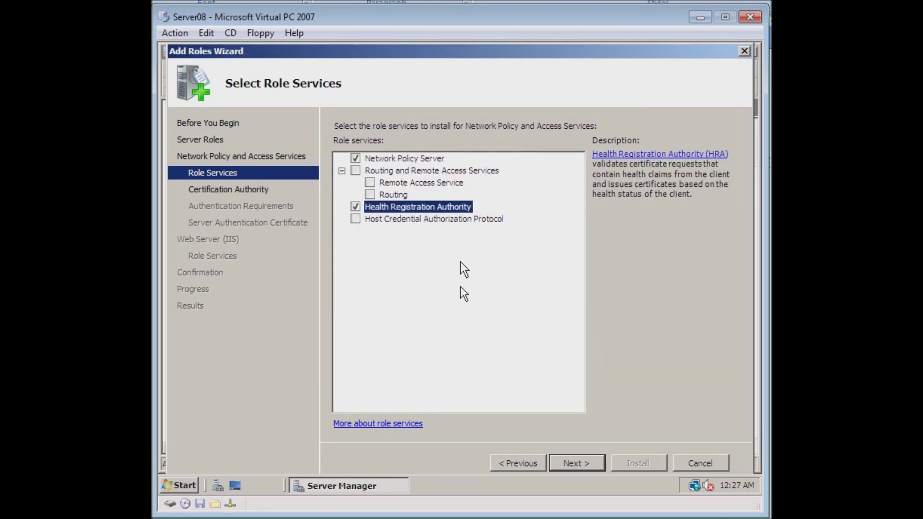
{"action": "mouse_move", "coordinate": [368, 306]}
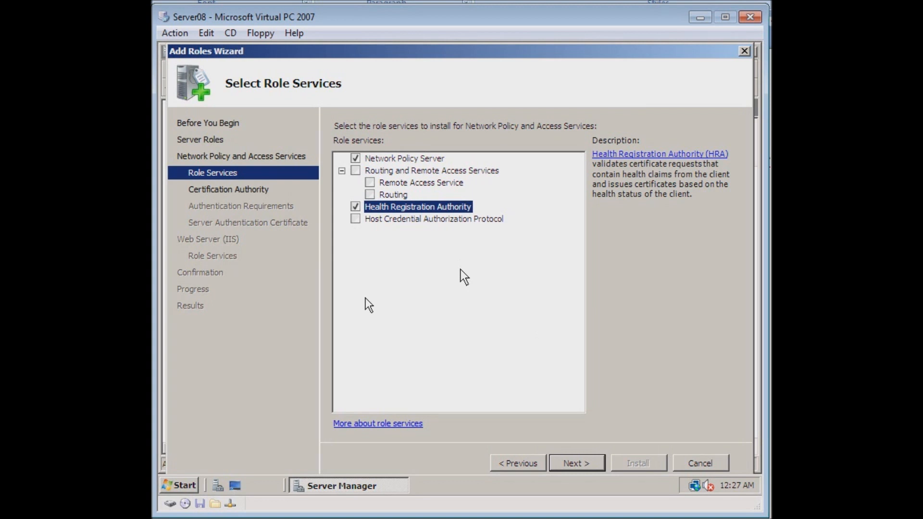
{"action": "mouse_move", "coordinate": [563, 438]}
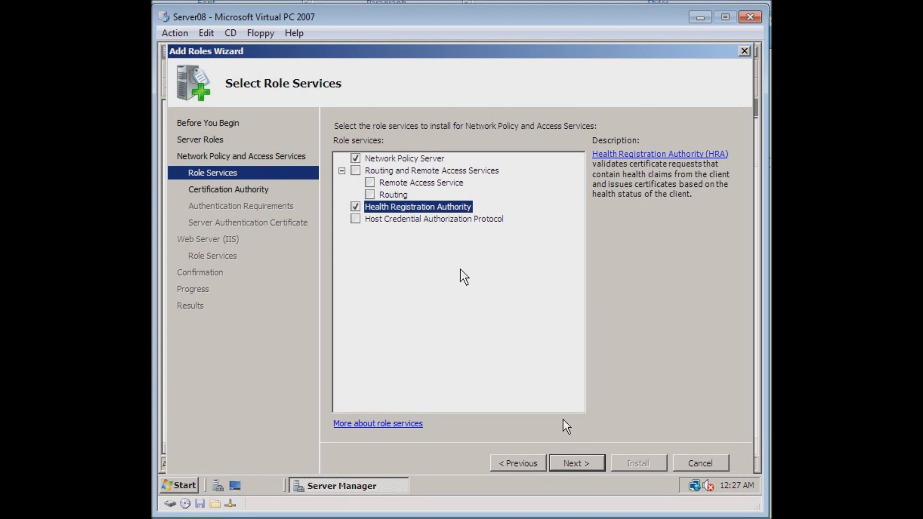
{"action": "left_click", "coordinate": [576, 463]}
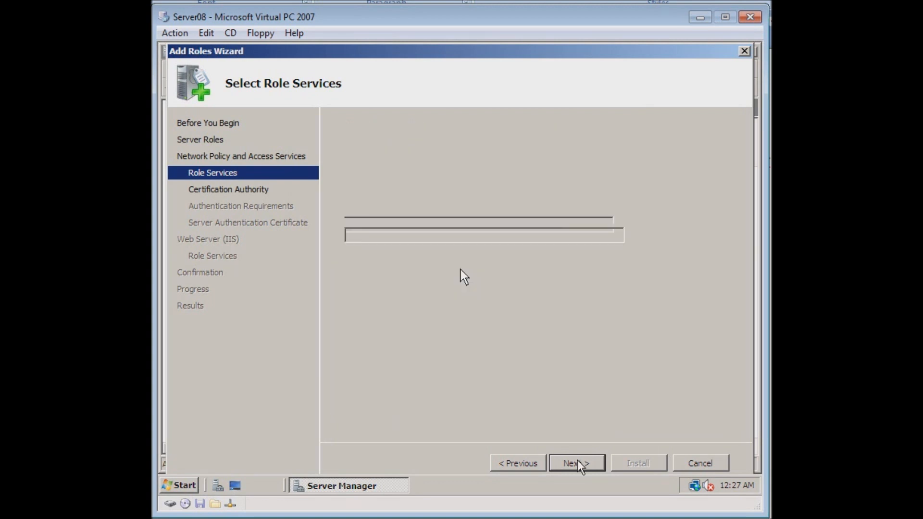
Have a local CA installed to issue HRA health certificates and reach authentication requirements.
{"action": "left_click", "coordinate": [576, 462]}
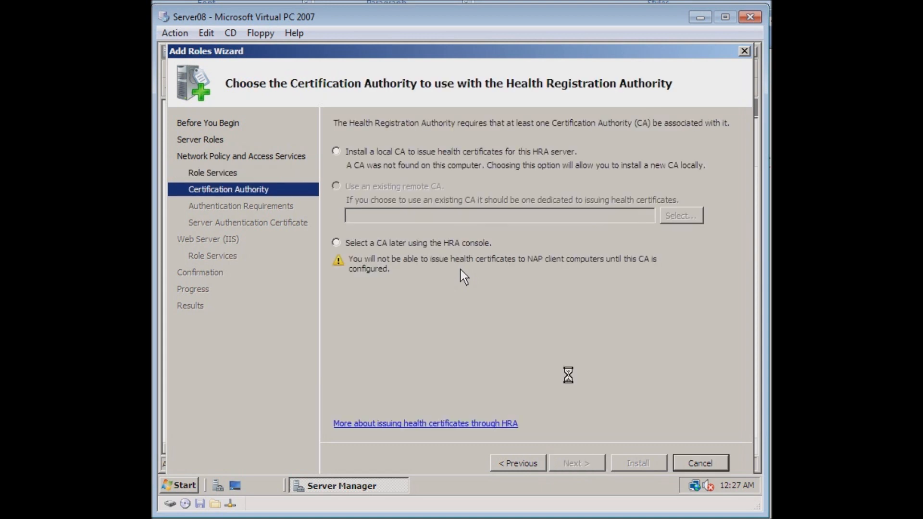
{"action": "mouse_move", "coordinate": [569, 382]}
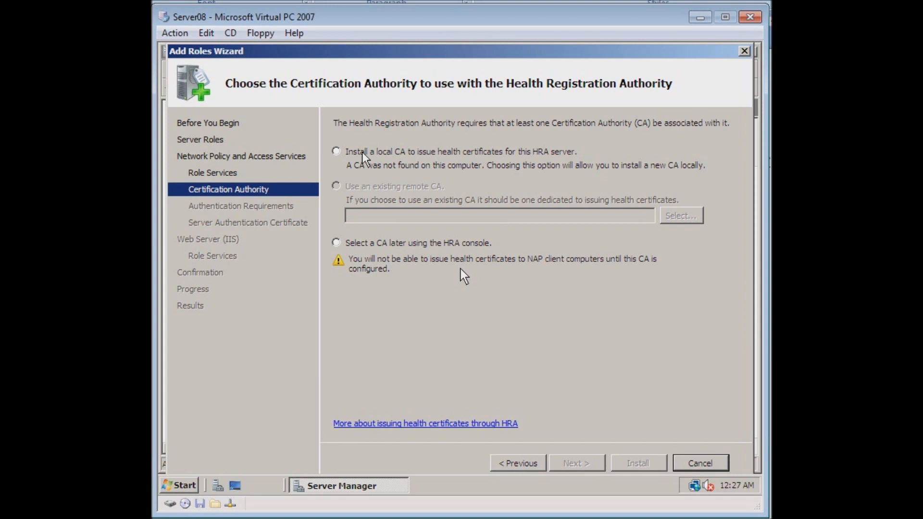
{"action": "mouse_move", "coordinate": [385, 236]}
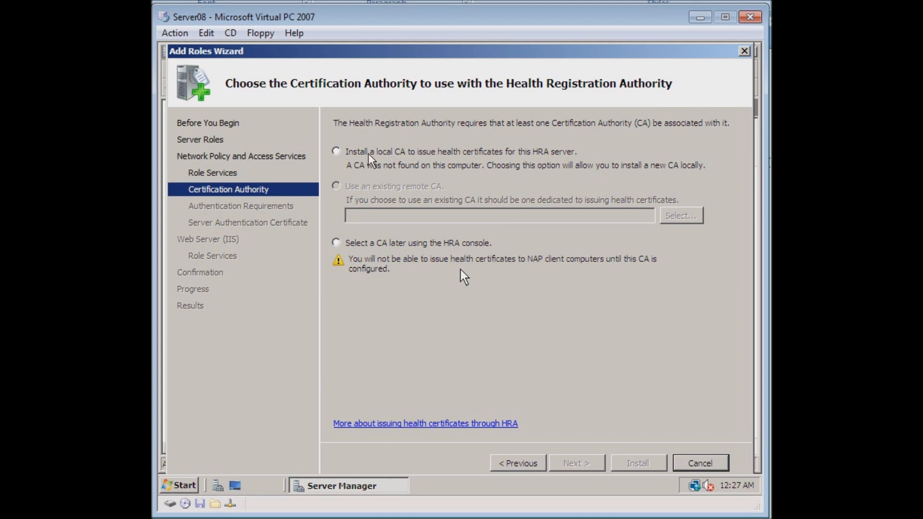
{"action": "left_click", "coordinate": [335, 151]}
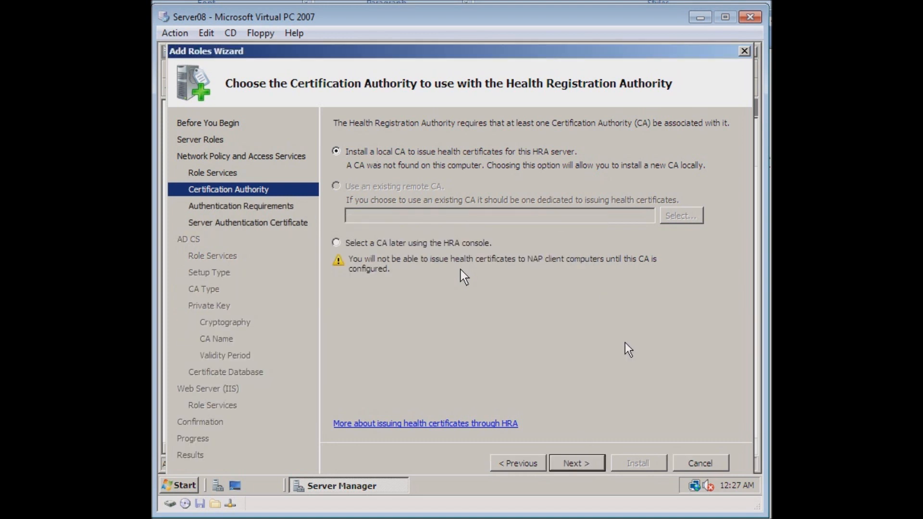
{"action": "mouse_move", "coordinate": [596, 398]}
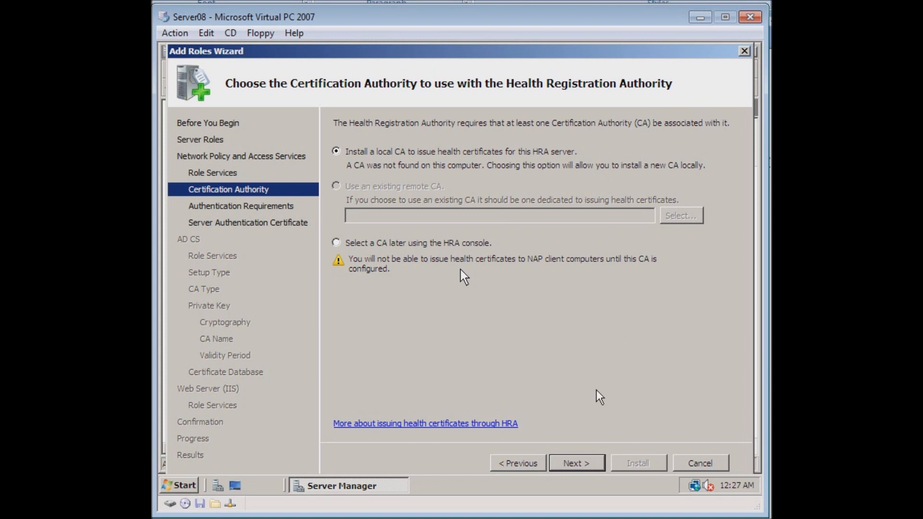
{"action": "left_click", "coordinate": [577, 462]}
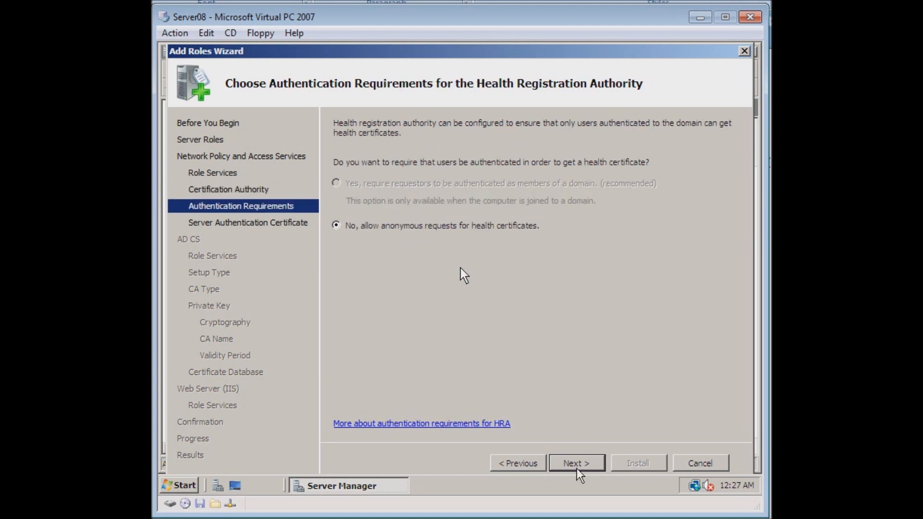
{"action": "mouse_move", "coordinate": [556, 475]}
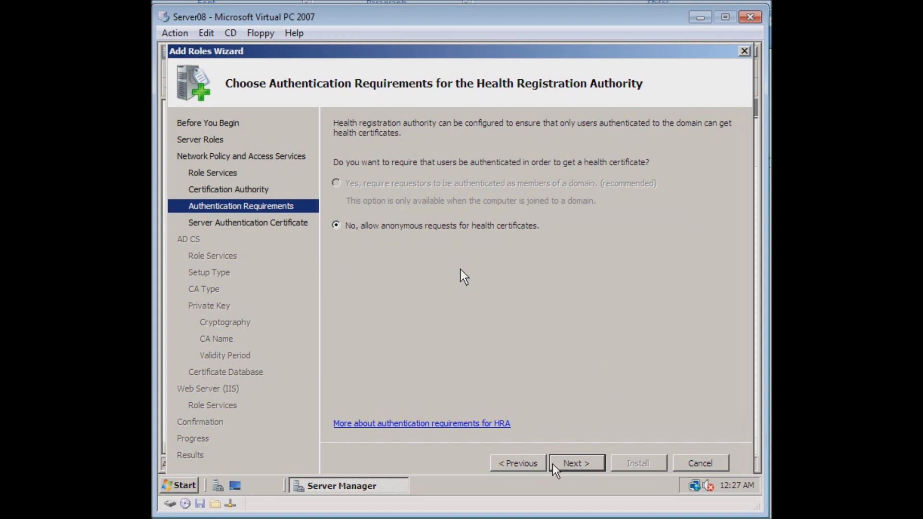
Allow anonymous health certificate requests and use a self-signed SSL certificate for the HRA.
{"action": "left_click", "coordinate": [576, 462]}
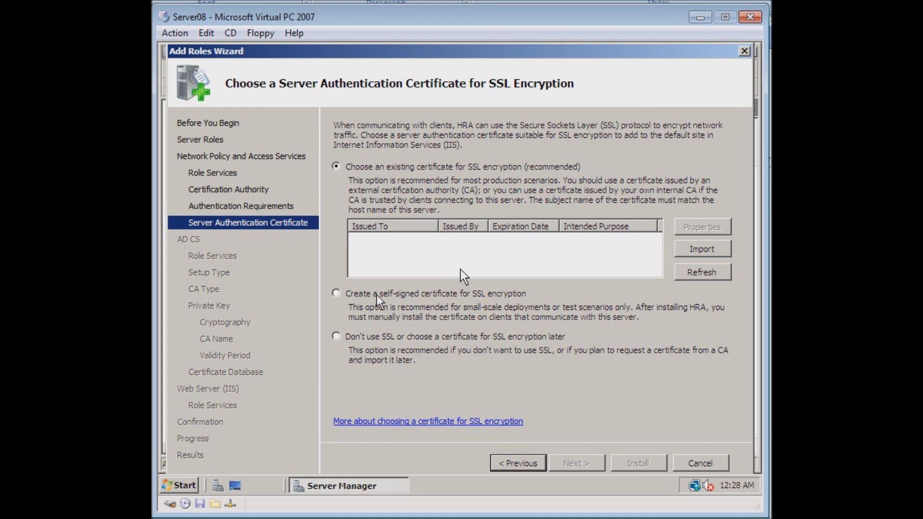
{"action": "left_click", "coordinate": [336, 293]}
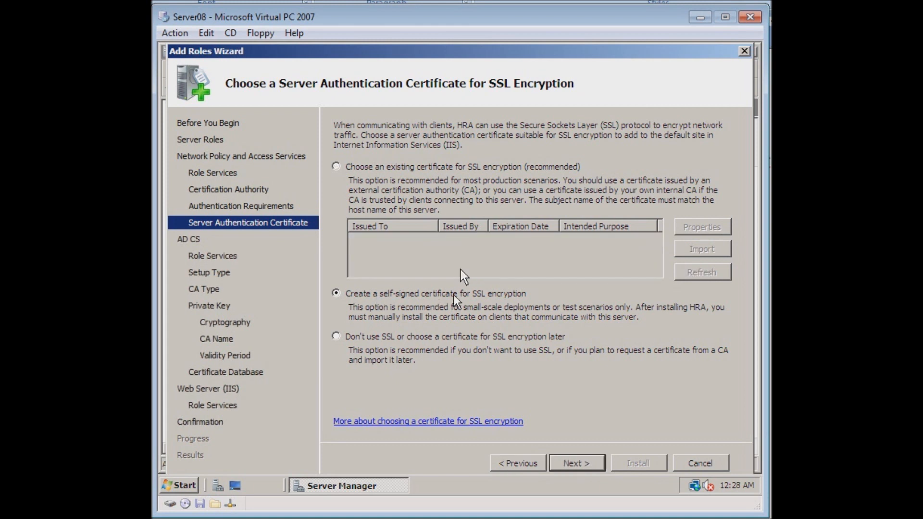
{"action": "mouse_move", "coordinate": [603, 478]}
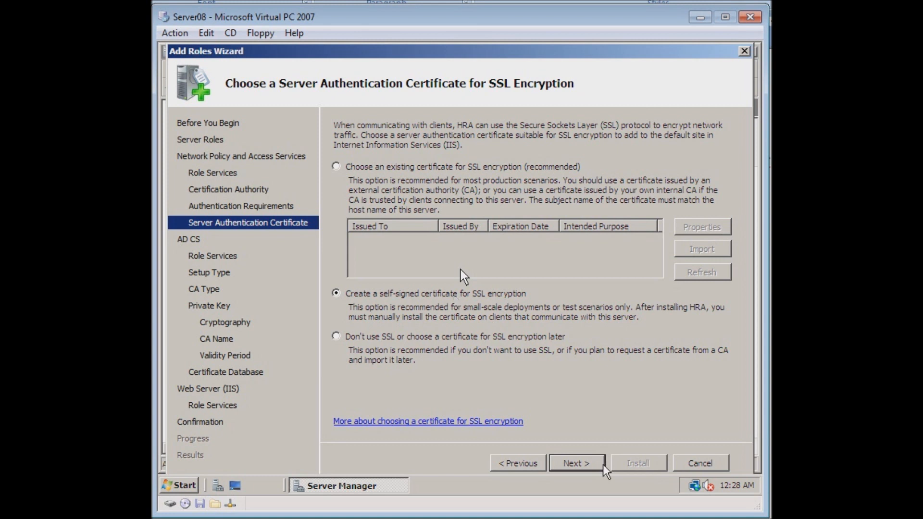
{"action": "left_click", "coordinate": [576, 462]}
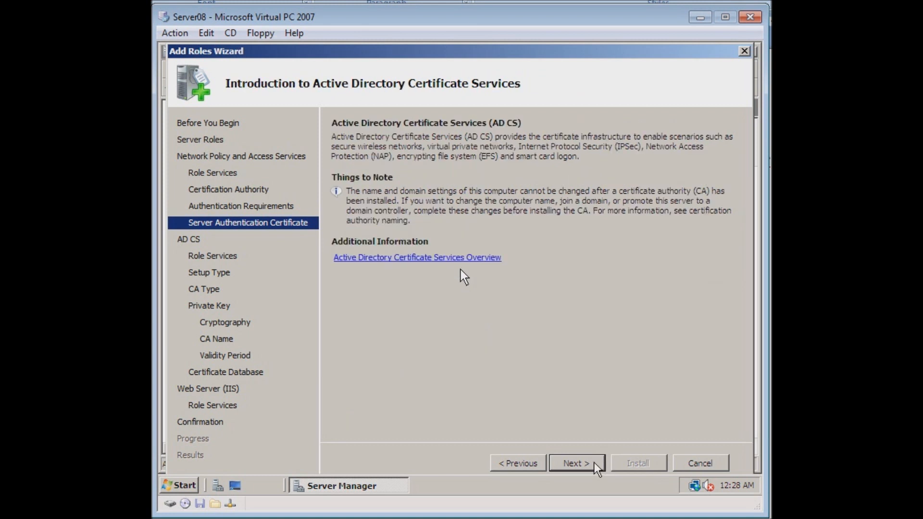
Accept the AD CS role services and set the CA up as Standalone.
{"action": "left_click", "coordinate": [576, 463]}
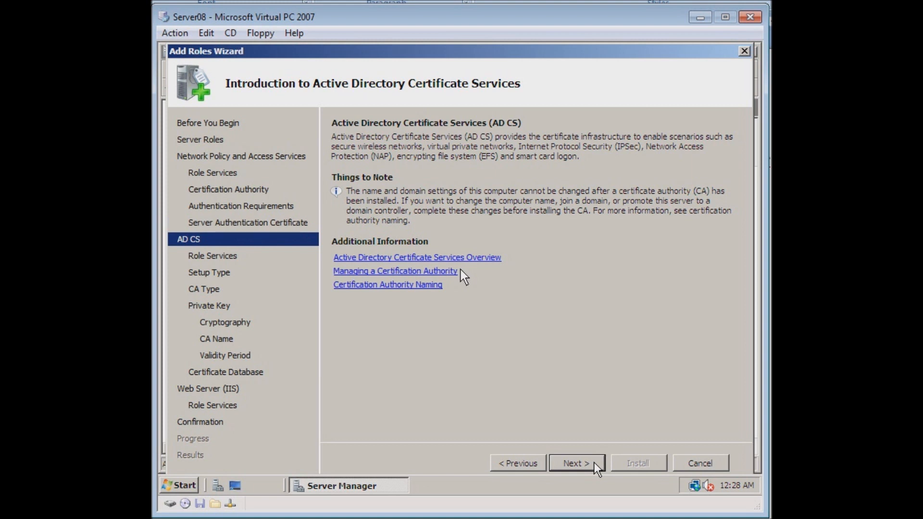
{"action": "left_click", "coordinate": [576, 463]}
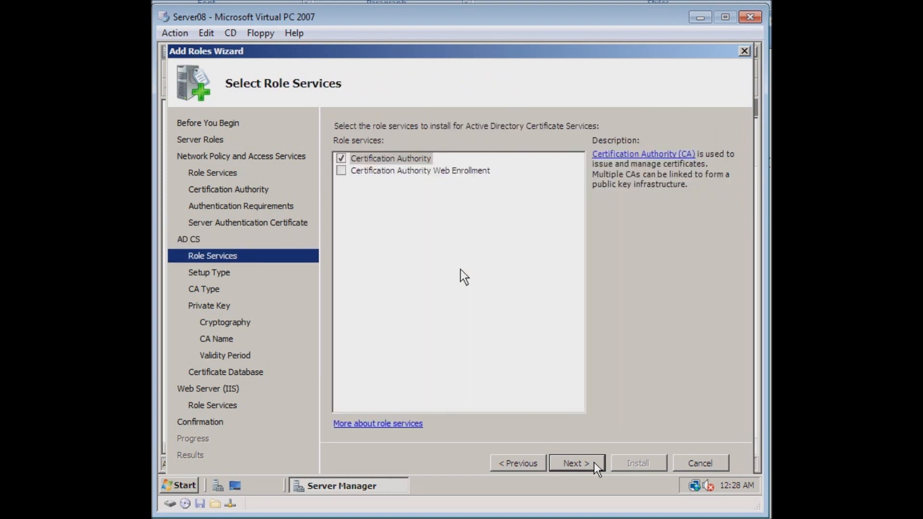
{"action": "mouse_move", "coordinate": [416, 158]}
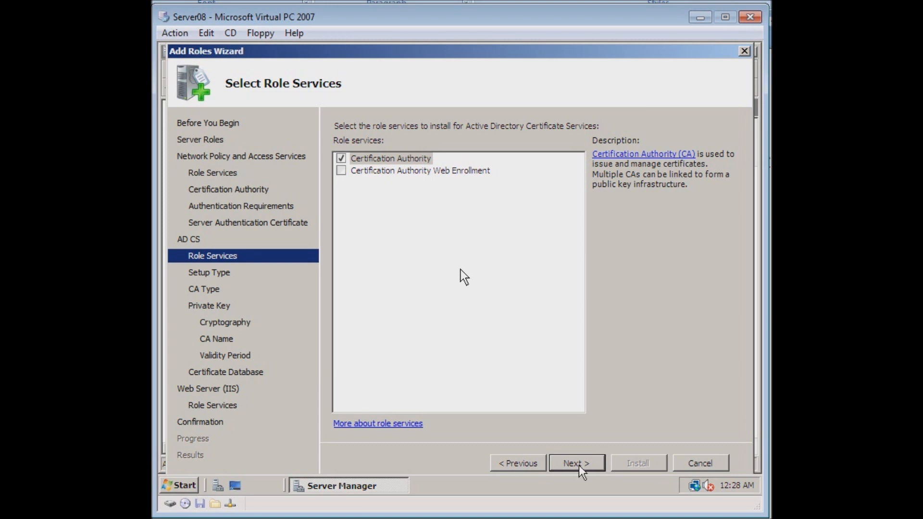
{"action": "left_click", "coordinate": [576, 463]}
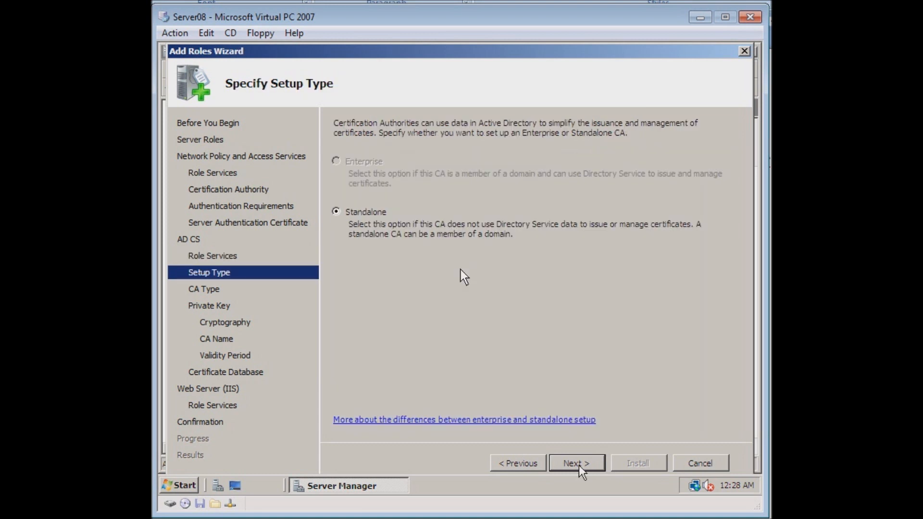
{"action": "left_click", "coordinate": [577, 462]}
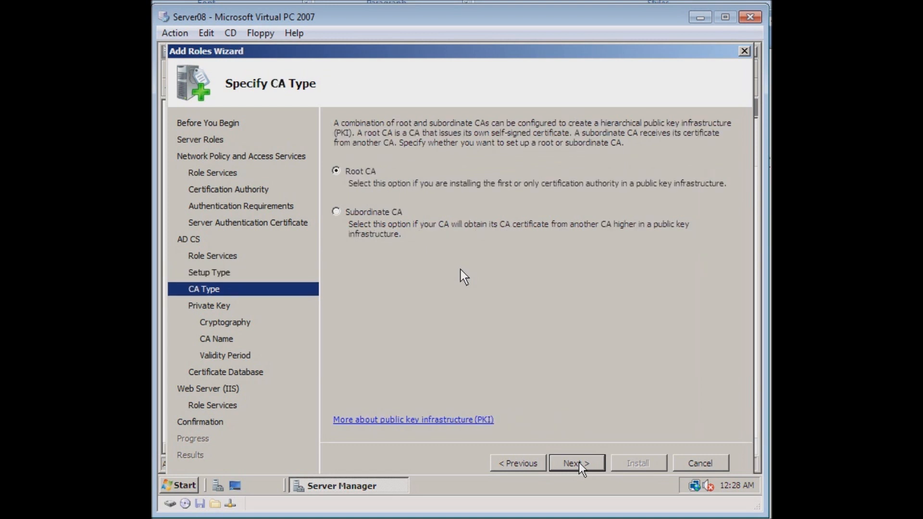
Make it a Root CA that creates a new private key, reaching Cryptography.
{"action": "left_click", "coordinate": [576, 462]}
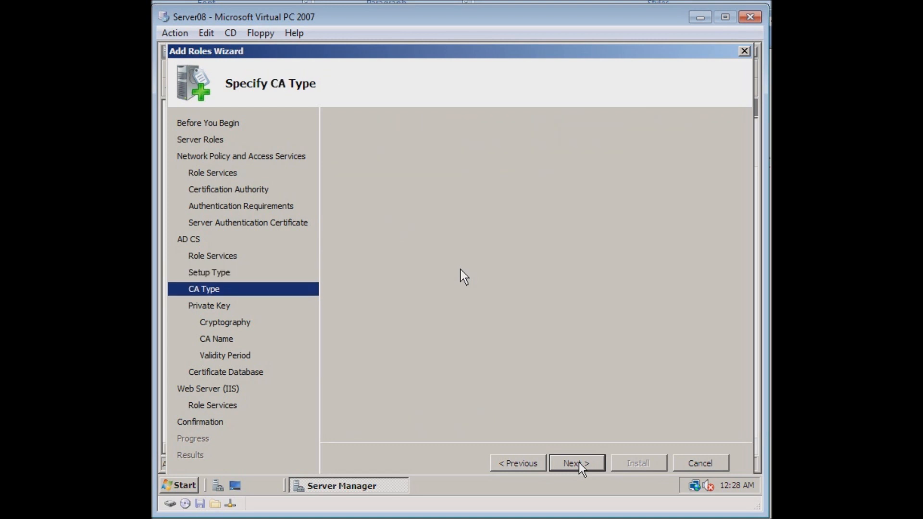
{"action": "left_click", "coordinate": [576, 463]}
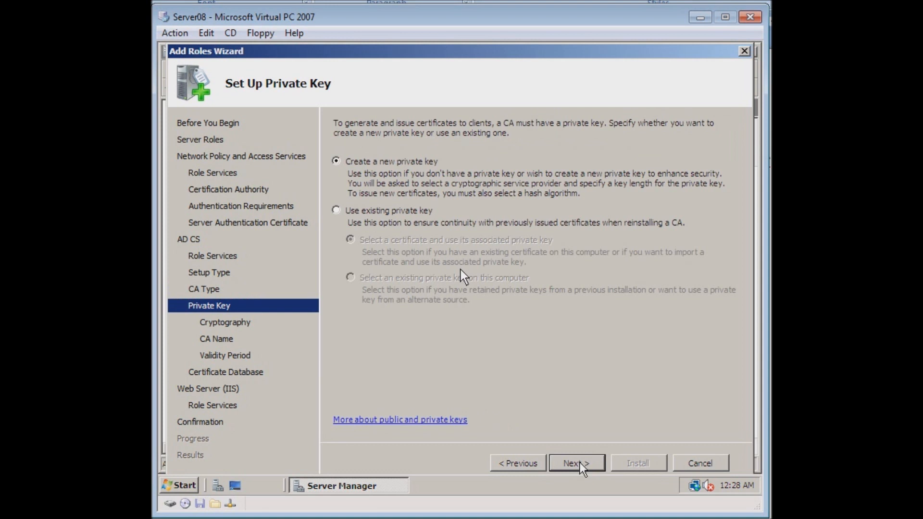
{"action": "left_click", "coordinate": [576, 463]}
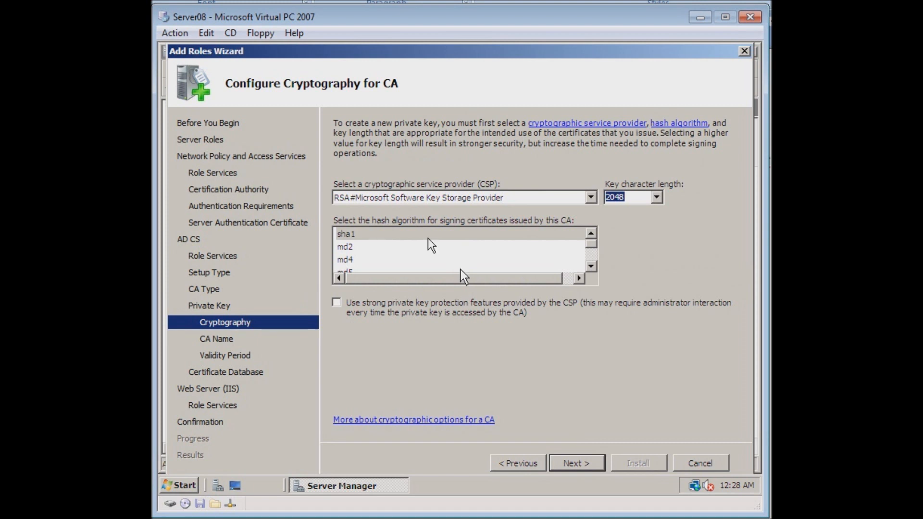
Keep default cryptography and name the CA WIN-TEST-CA, reaching the validity period.
{"action": "left_click", "coordinate": [576, 463]}
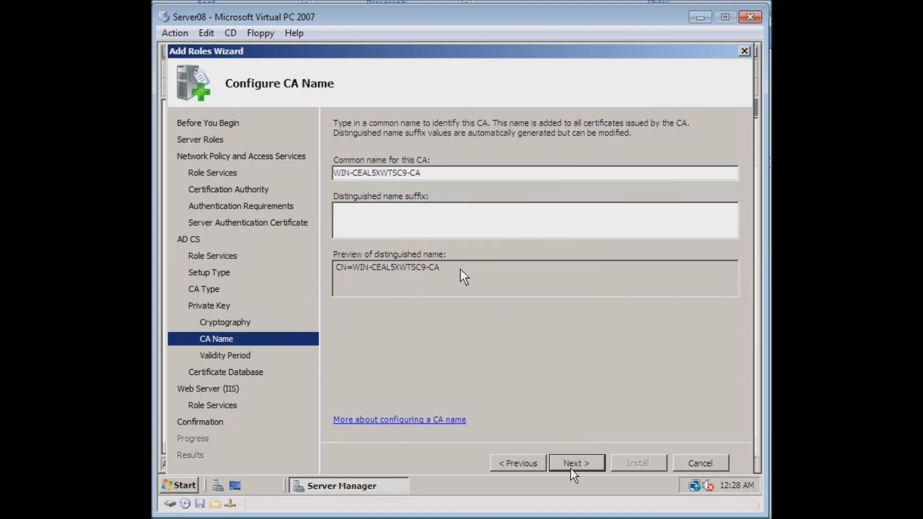
{"action": "mouse_move", "coordinate": [437, 208]}
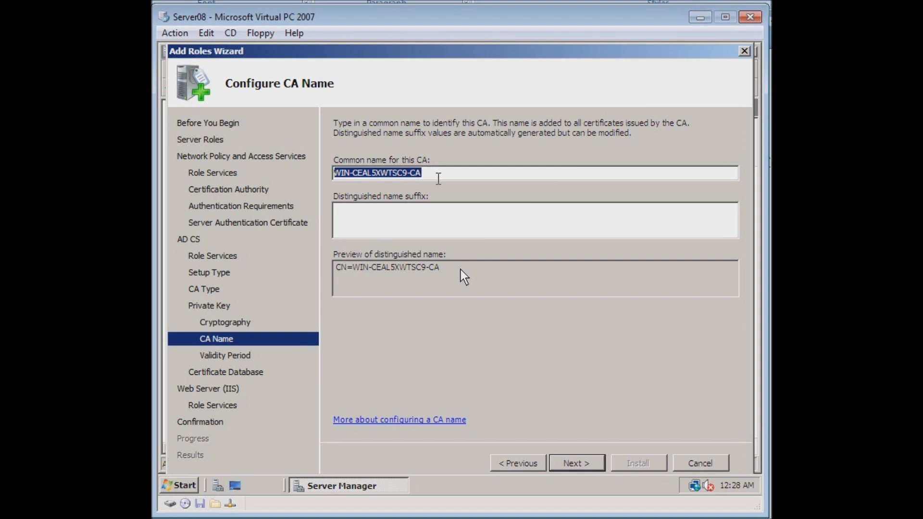
{"action": "type", "text": "W"}
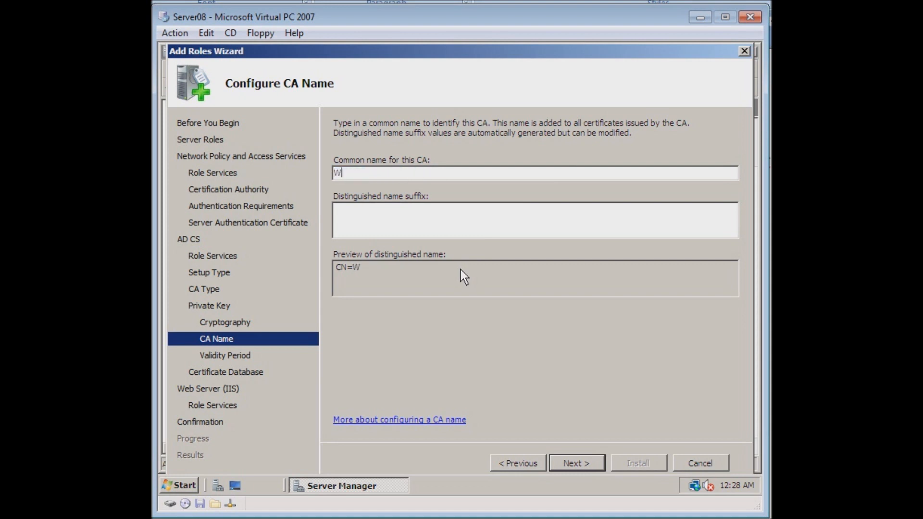
{"action": "type", "text": "IN"}
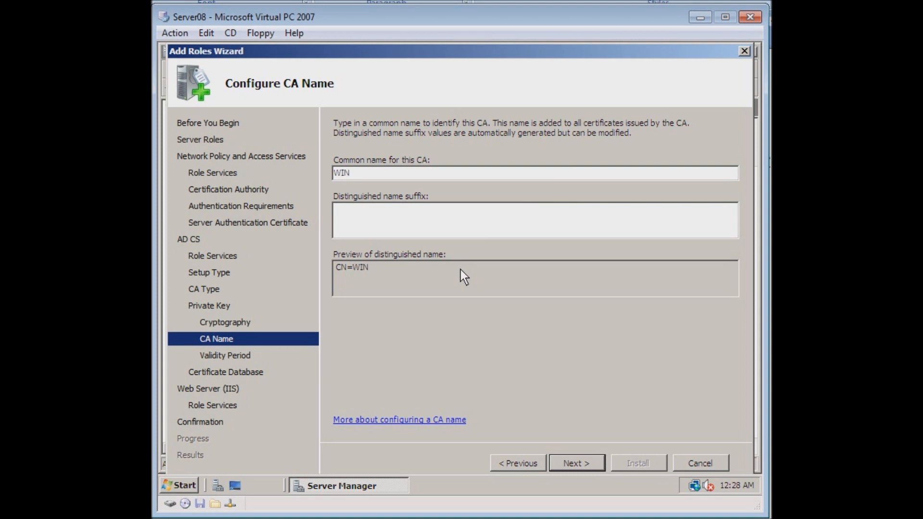
{"action": "type", "text": "-TEST-C"}
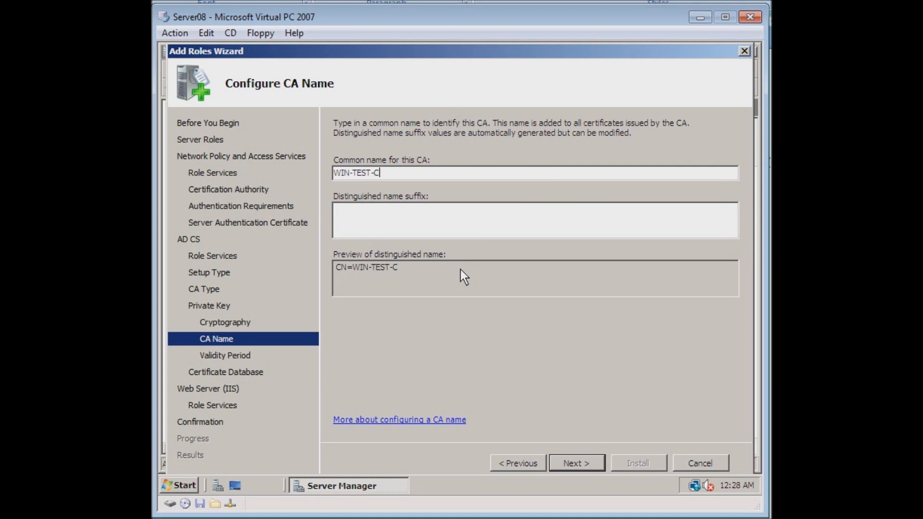
{"action": "type", "text": "A"}
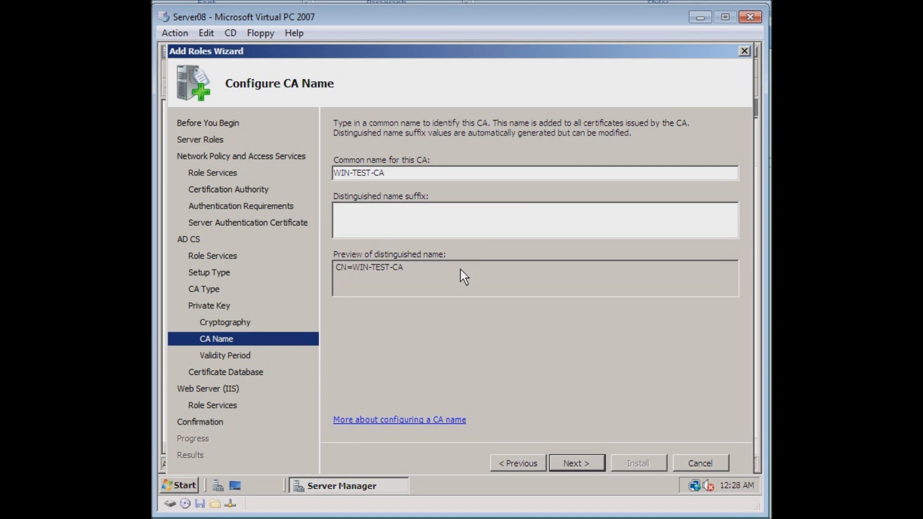
{"action": "left_click", "coordinate": [576, 463]}
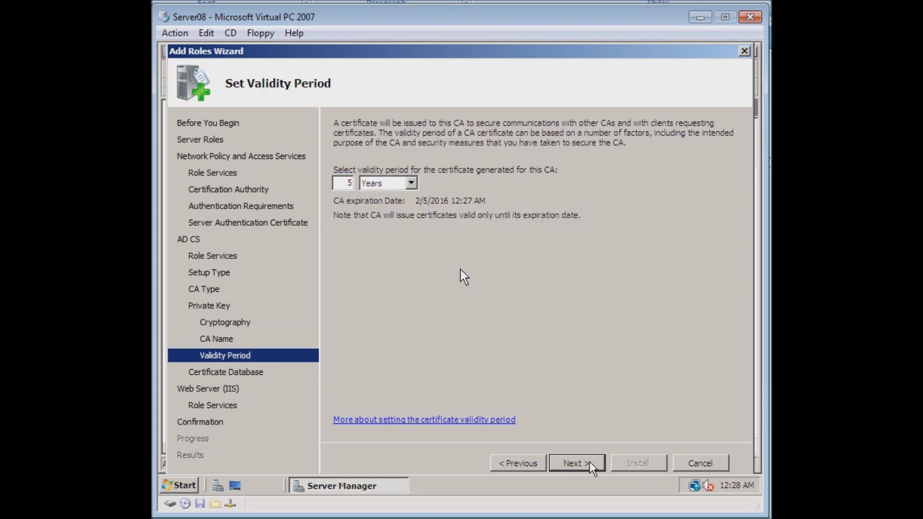
{"action": "mouse_move", "coordinate": [585, 264]}
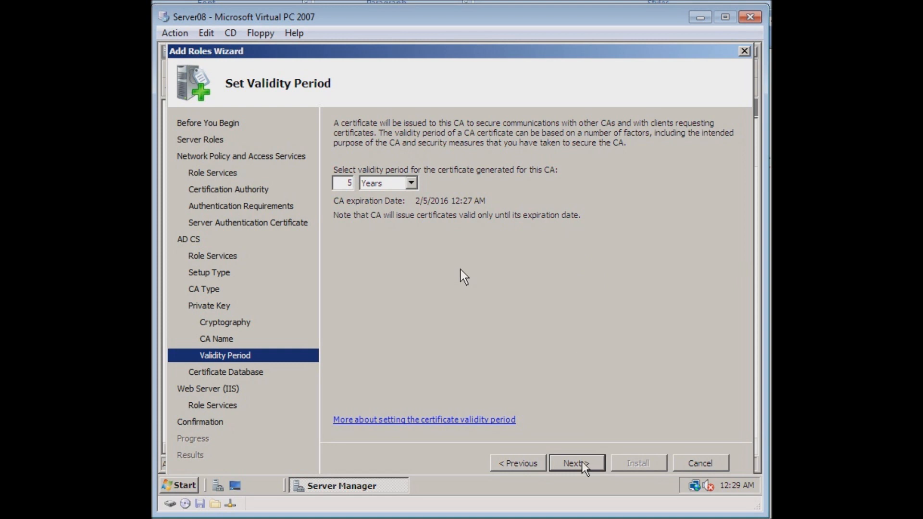
Accept the 5-year validity and default CertLog database paths, reaching the Web Server (IIS) intro.
{"action": "left_click", "coordinate": [576, 462]}
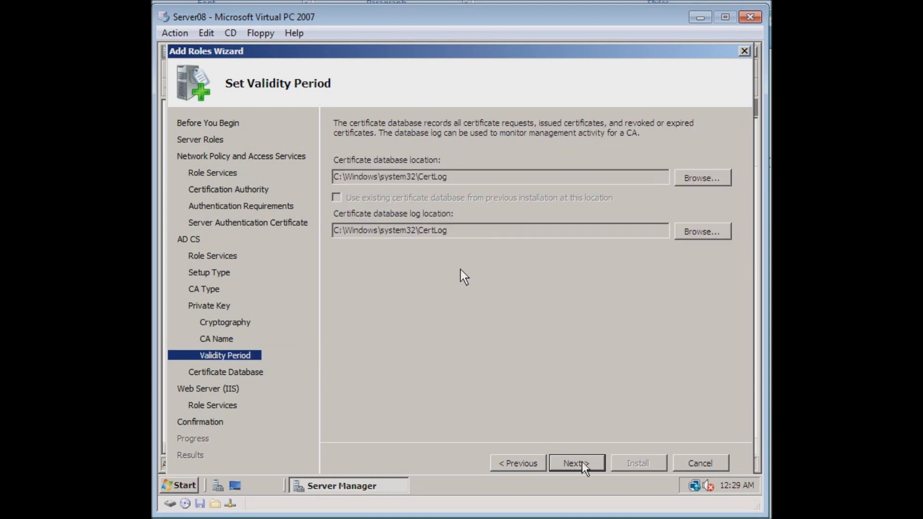
{"action": "left_click", "coordinate": [577, 463]}
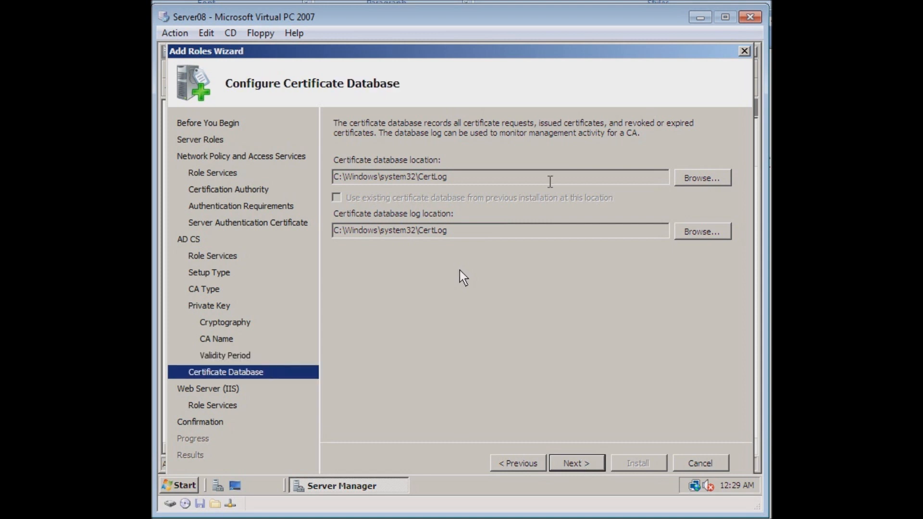
{"action": "left_click", "coordinate": [577, 462]}
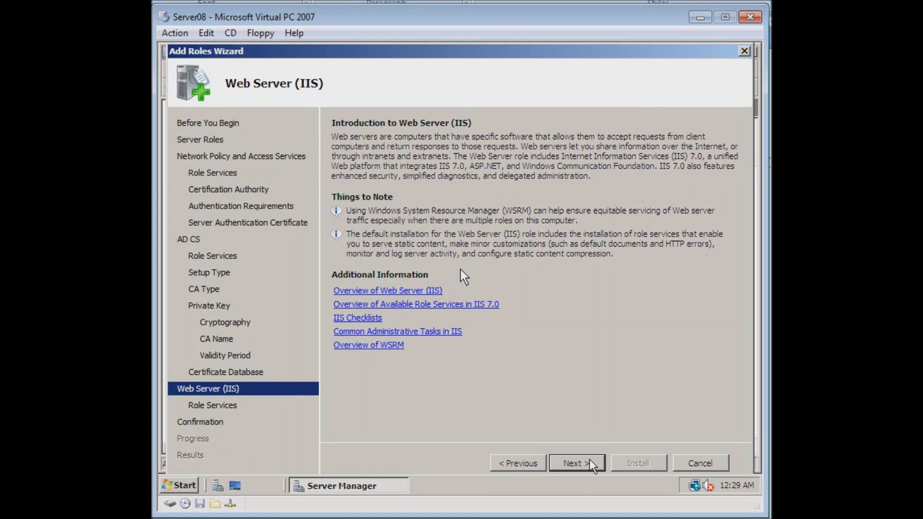
Accept the default Web Server (IIS) role services and reach the confirmation summary.
{"action": "left_click", "coordinate": [576, 463]}
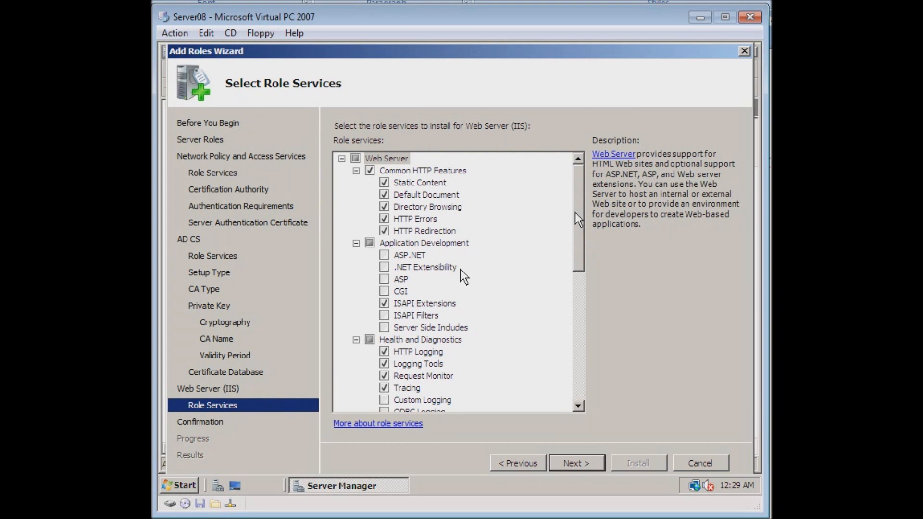
{"action": "scroll", "scroll_direction": "down", "scroll_amount": 3}
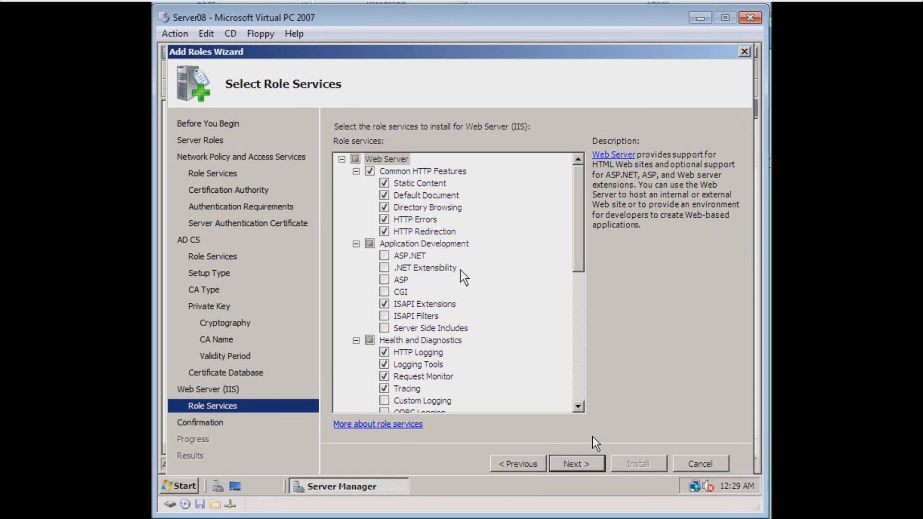
{"action": "left_click", "coordinate": [576, 464]}
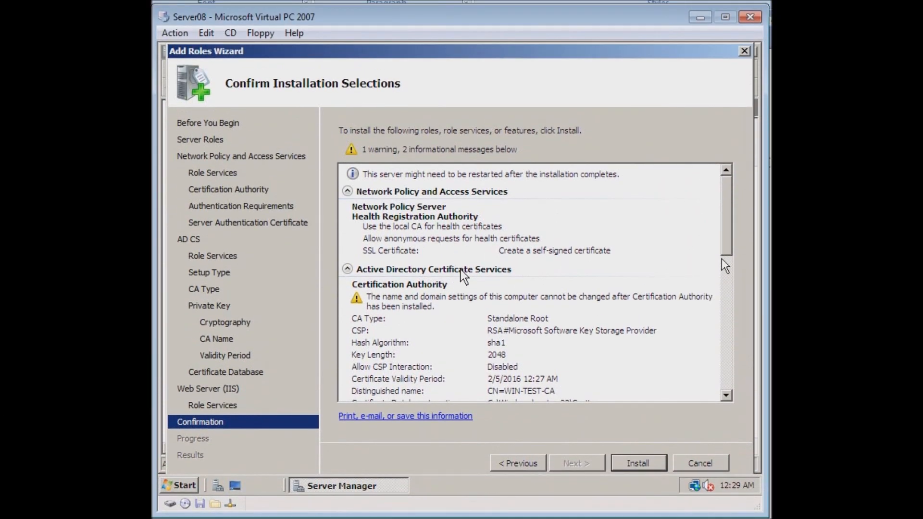
Review the installation summary and start installing NPAS, AD CS and IIS.
{"action": "scroll", "scroll_direction": "down", "scroll_amount": 3}
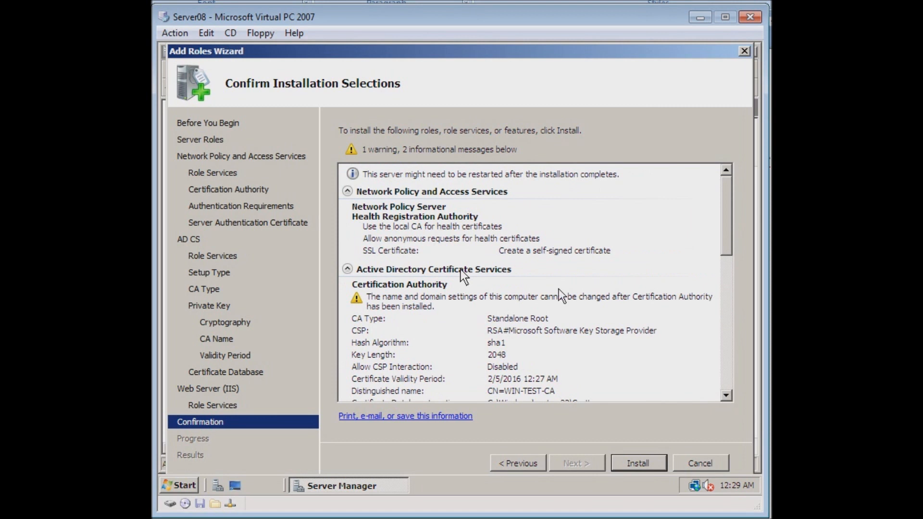
{"action": "mouse_move", "coordinate": [431, 307]}
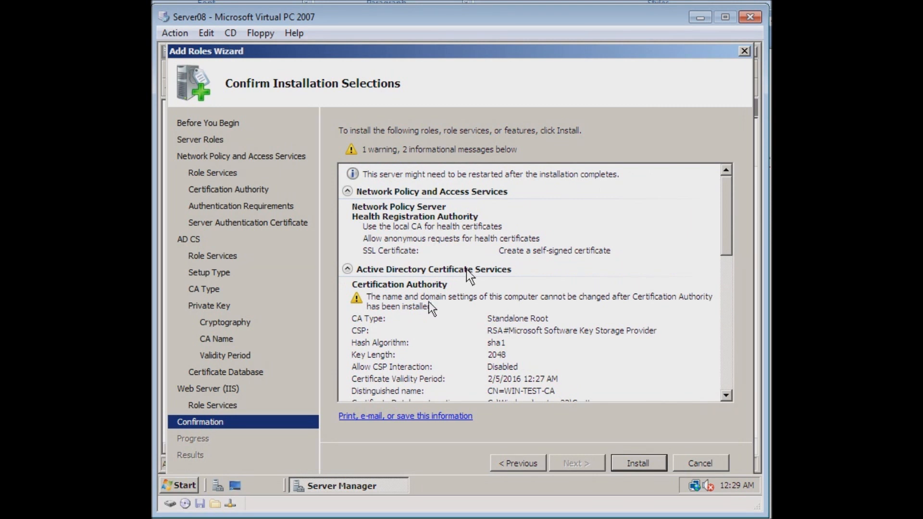
{"action": "mouse_move", "coordinate": [606, 473]}
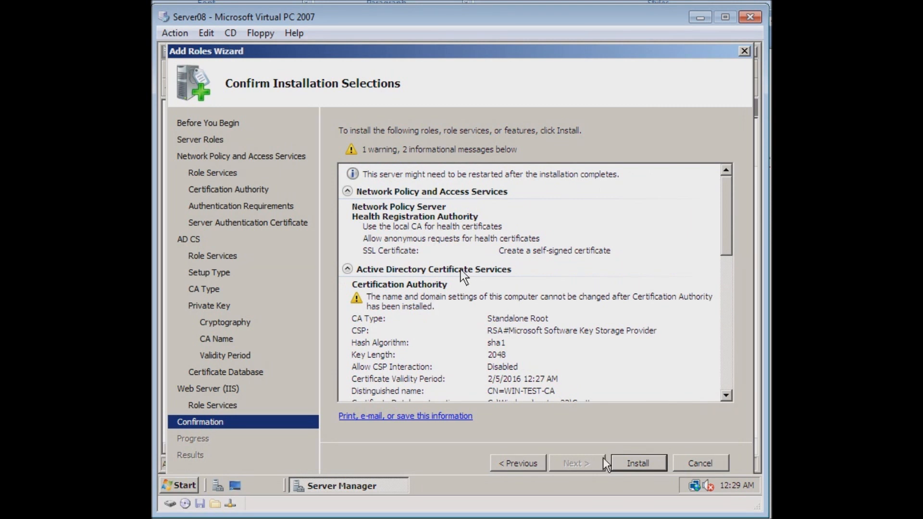
{"action": "mouse_move", "coordinate": [625, 471]}
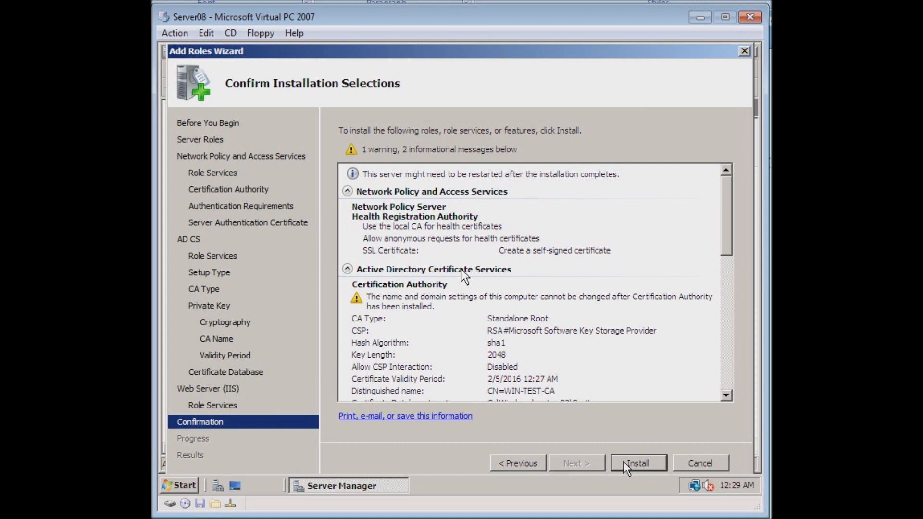
{"action": "left_click", "coordinate": [637, 462]}
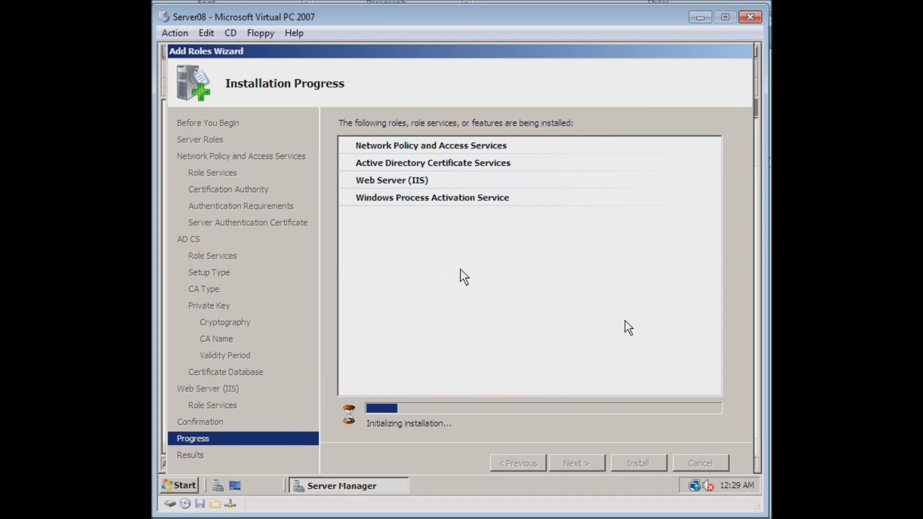
{"action": "mouse_move", "coordinate": [571, 356]}
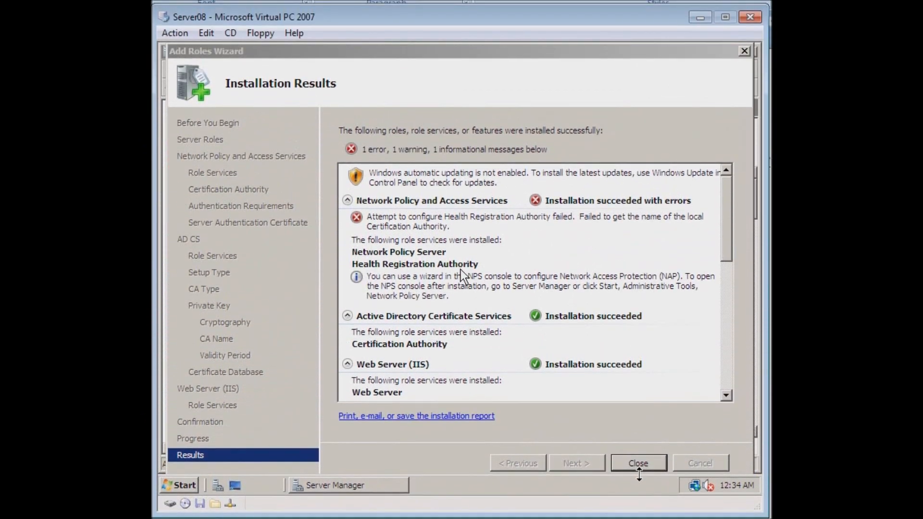
Close the finished wizard with 3 of 16 roles installed, then close Server Manager.
{"action": "left_click", "coordinate": [638, 462]}
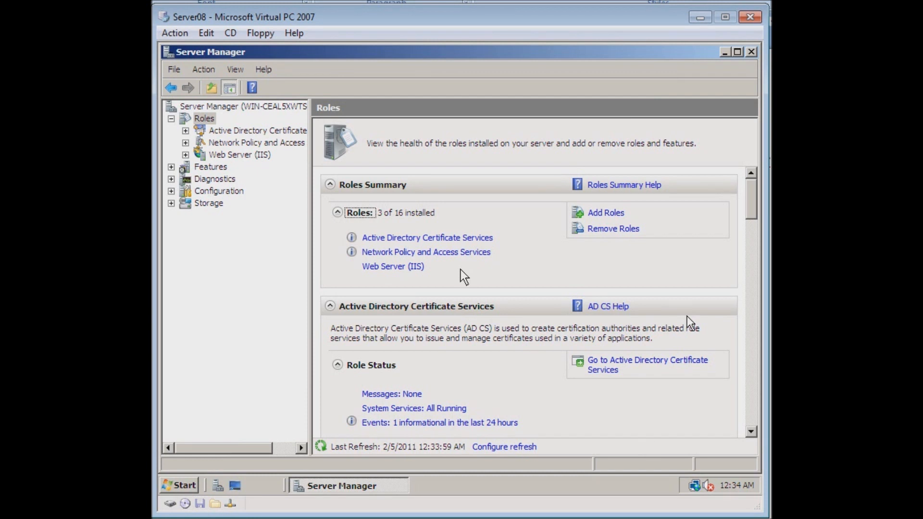
{"action": "left_click", "coordinate": [751, 51]}
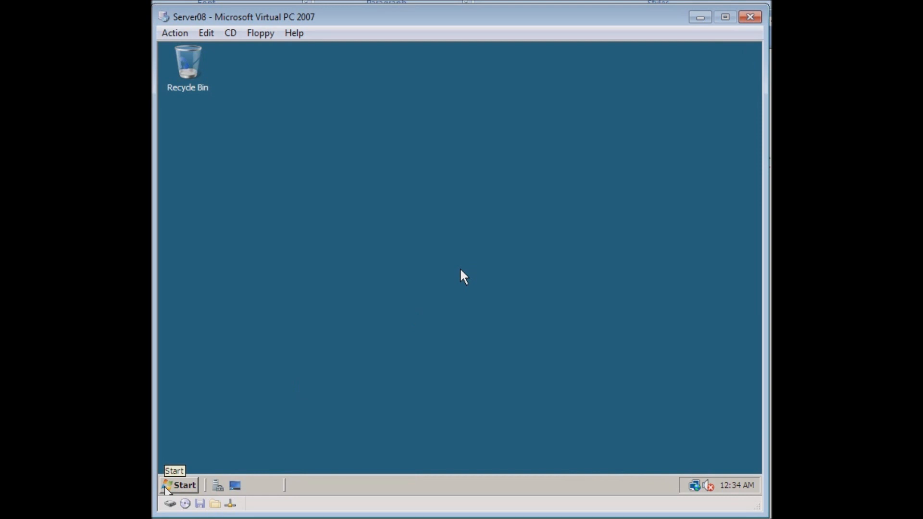
Launch the Network Policy Server console from Start > Administrative Tools.
{"action": "left_click", "coordinate": [180, 485]}
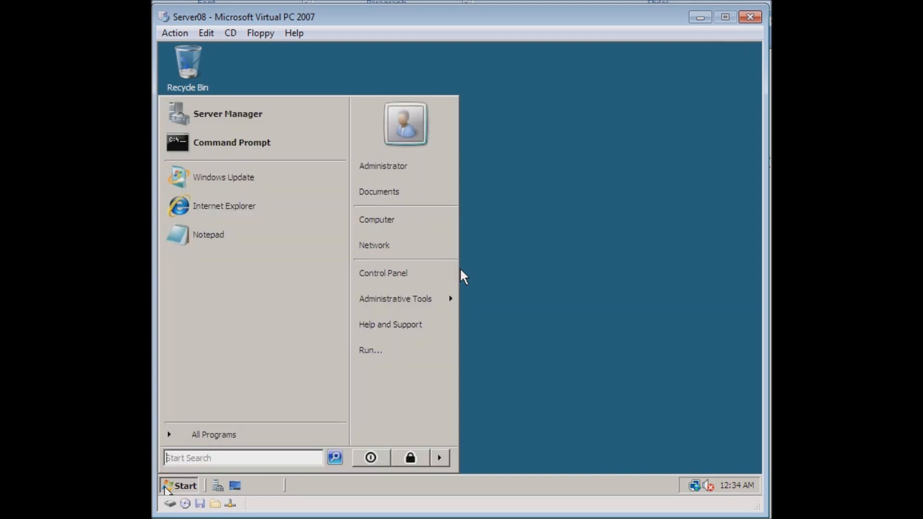
{"action": "mouse_move", "coordinate": [303, 365]}
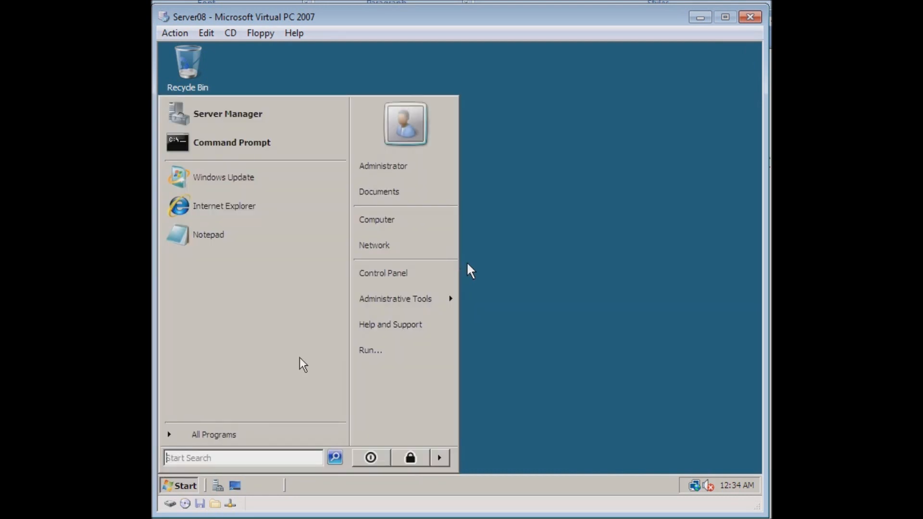
{"action": "left_click", "coordinate": [395, 298]}
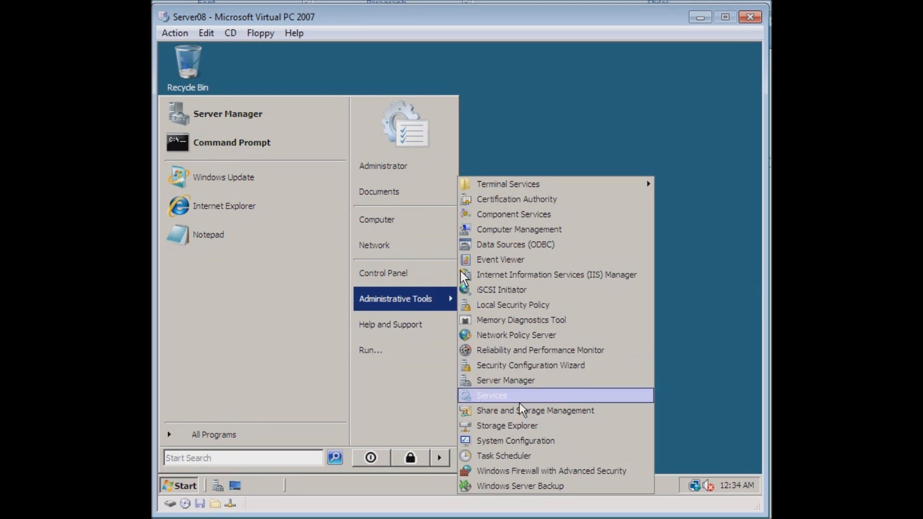
{"action": "mouse_move", "coordinate": [525, 341]}
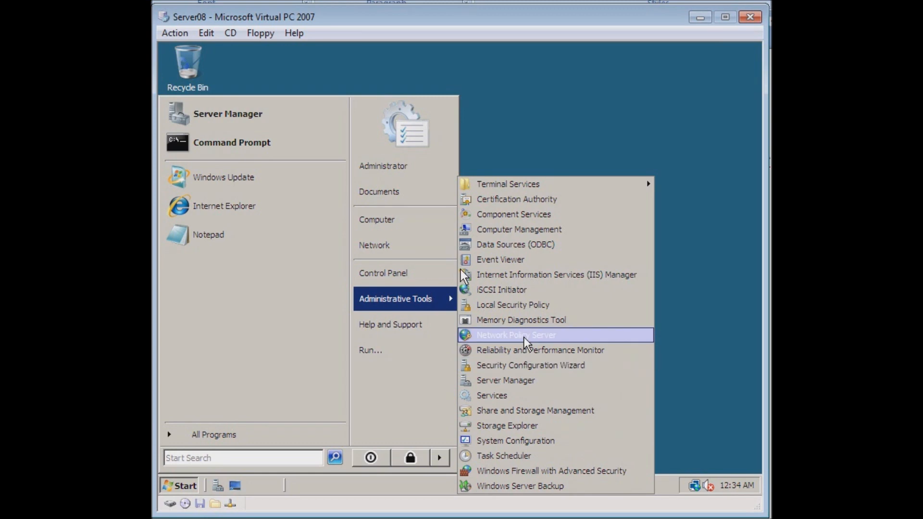
{"action": "left_click", "coordinate": [525, 342]}
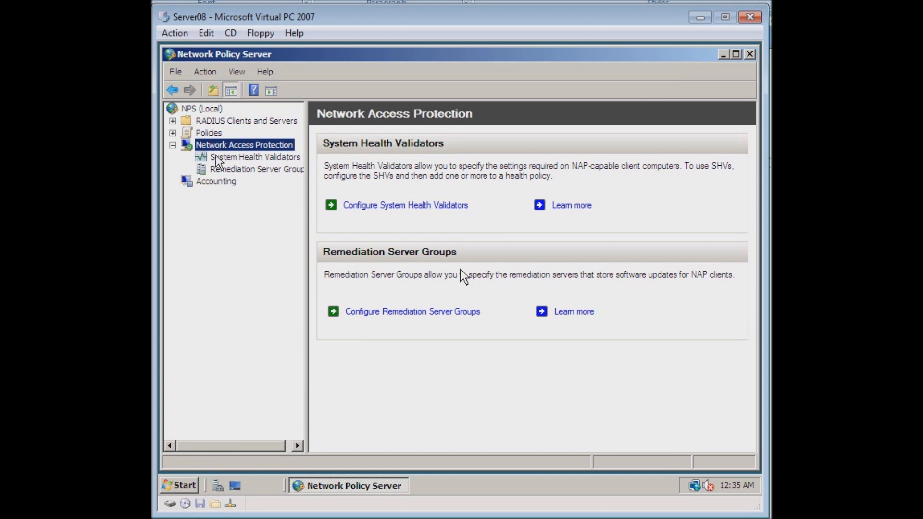
Under System Health Validators, open the Windows Security Health Validator properties.
{"action": "left_click", "coordinate": [256, 156]}
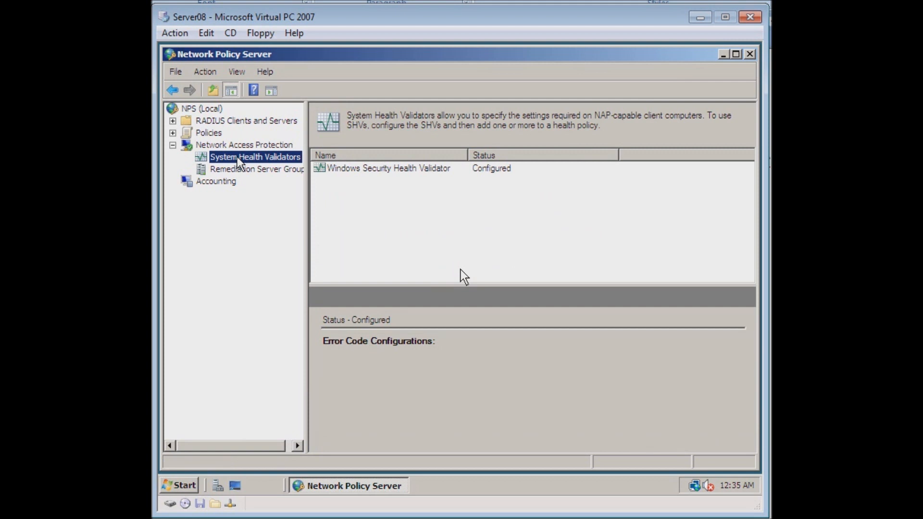
{"action": "right_click", "coordinate": [243, 158]}
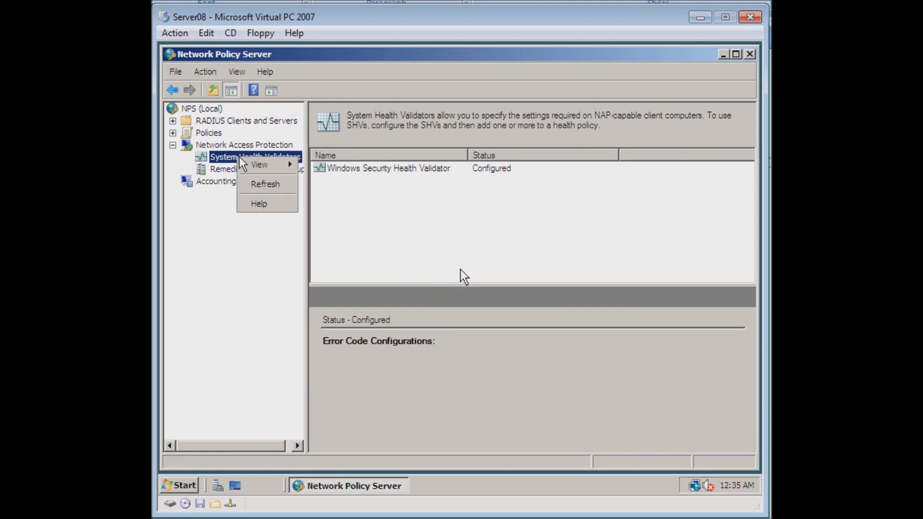
{"action": "mouse_move", "coordinate": [336, 183]}
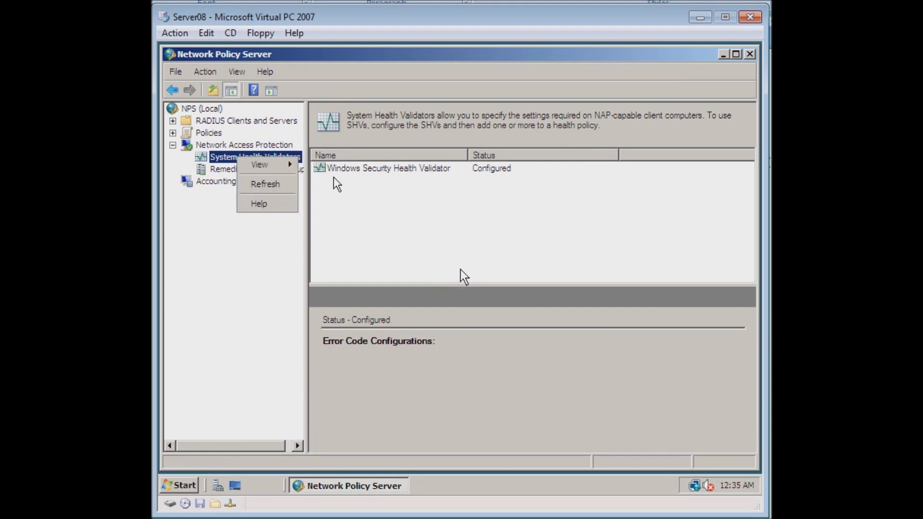
{"action": "double_click", "coordinate": [385, 169]}
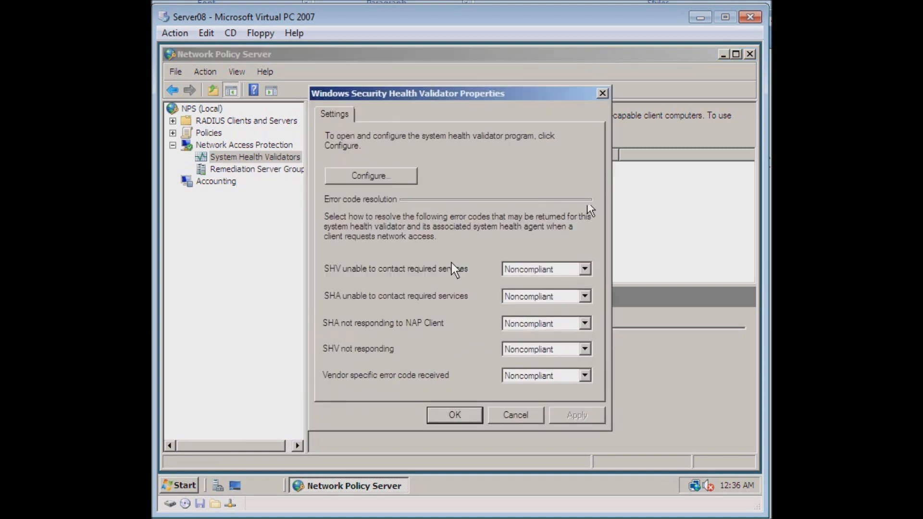
{"action": "mouse_move", "coordinate": [410, 176]}
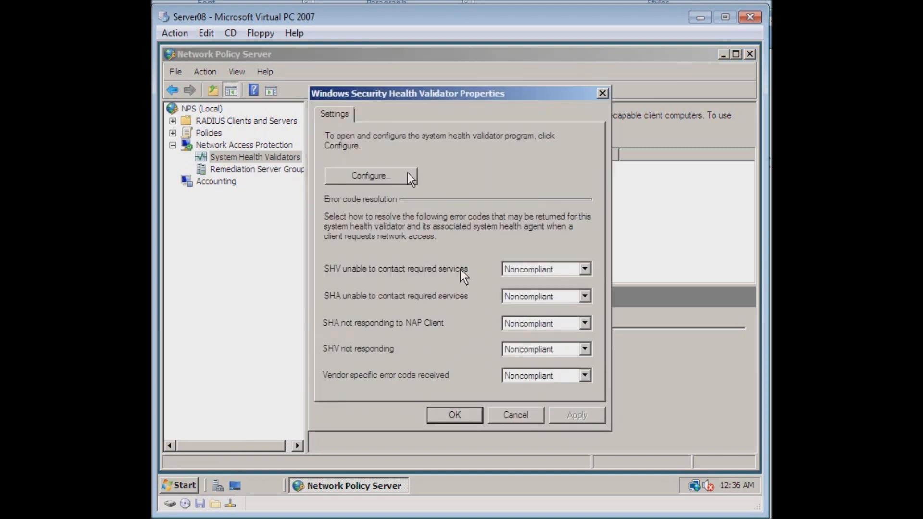
Review the validator's Vista requirements, then its Windows XP antivirus requirements.
{"action": "left_click", "coordinate": [370, 176]}
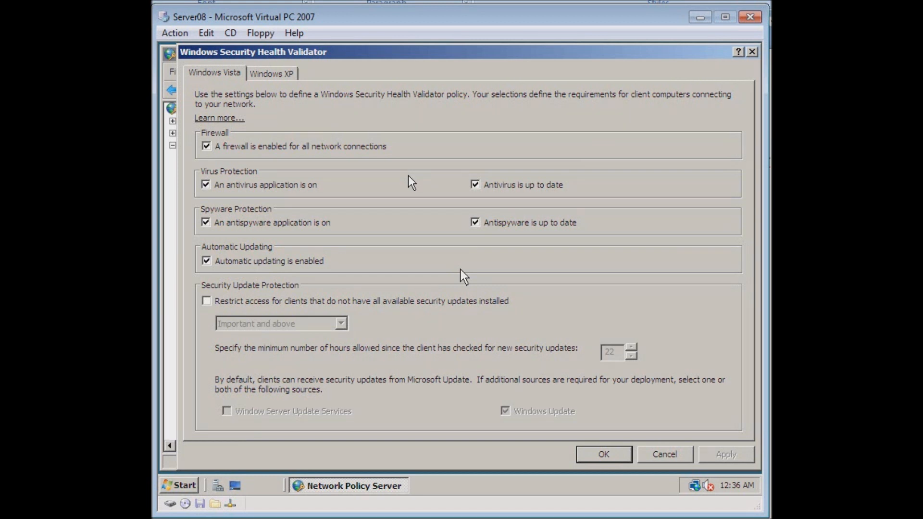
{"action": "mouse_move", "coordinate": [382, 154]}
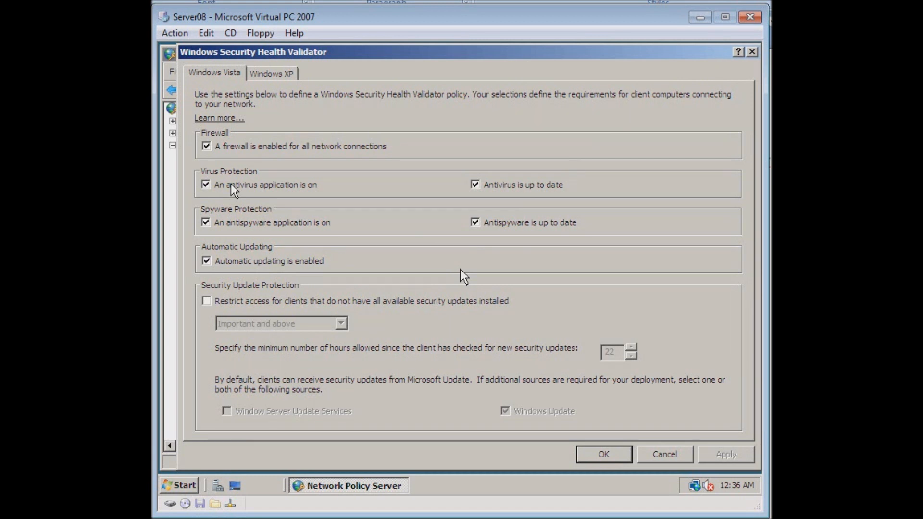
{"action": "mouse_move", "coordinate": [467, 186]}
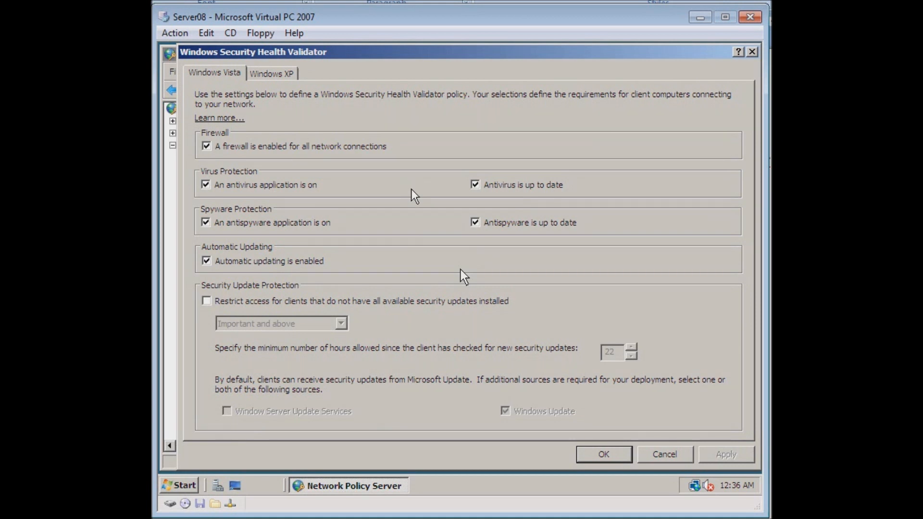
{"action": "left_click", "coordinate": [272, 73]}
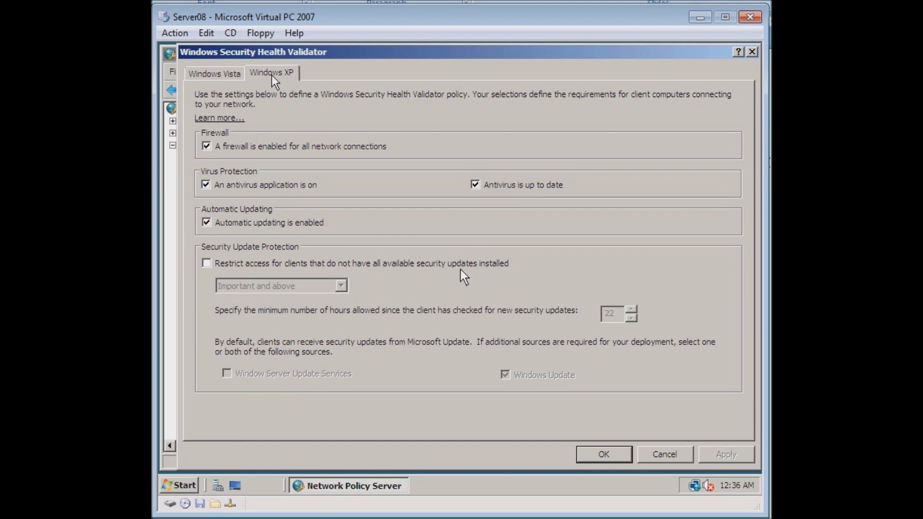
{"action": "mouse_move", "coordinate": [253, 171]}
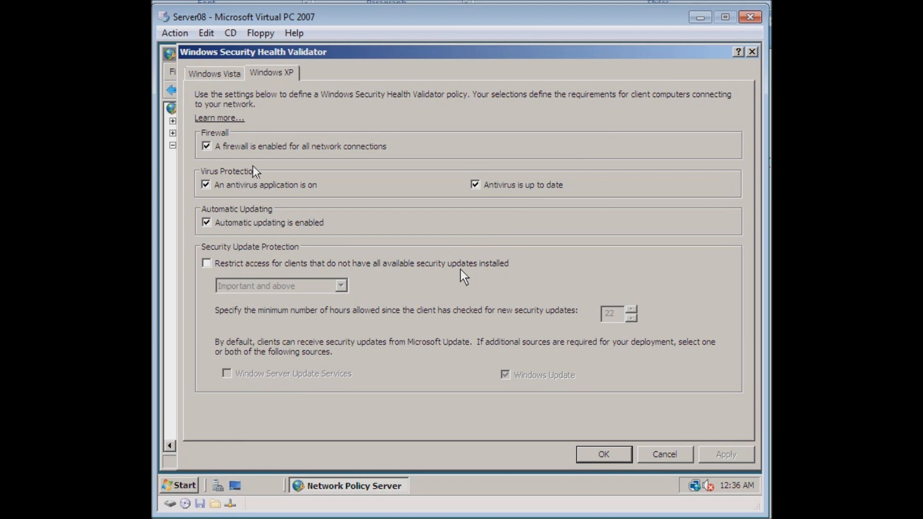
{"action": "mouse_move", "coordinate": [343, 192]}
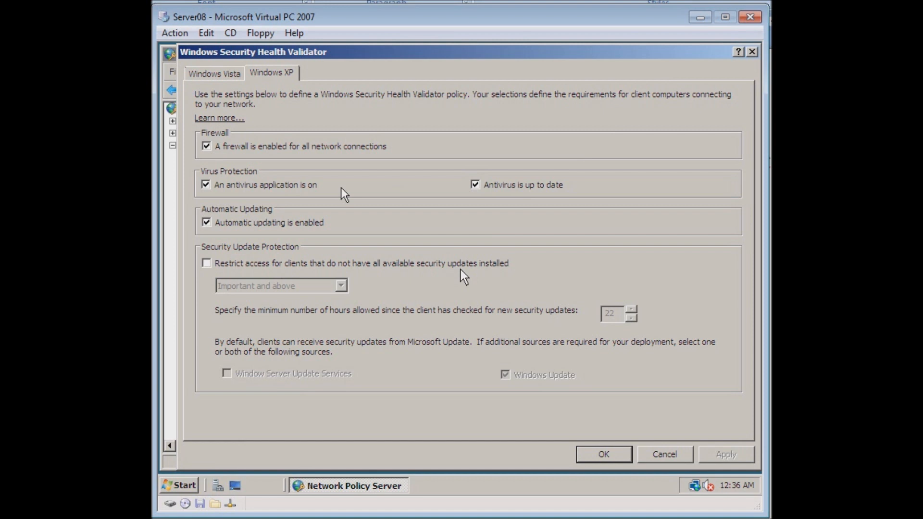
{"action": "mouse_move", "coordinate": [600, 442]}
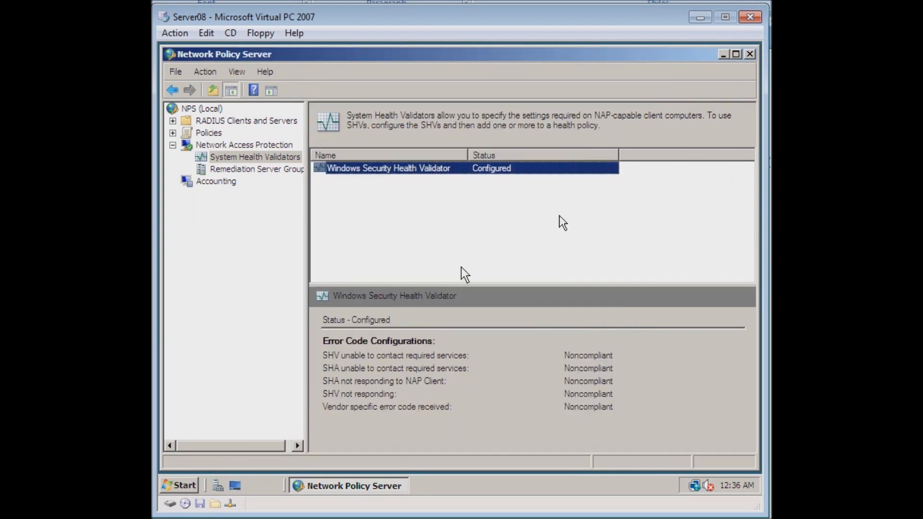
{"action": "mouse_move", "coordinate": [552, 219]}
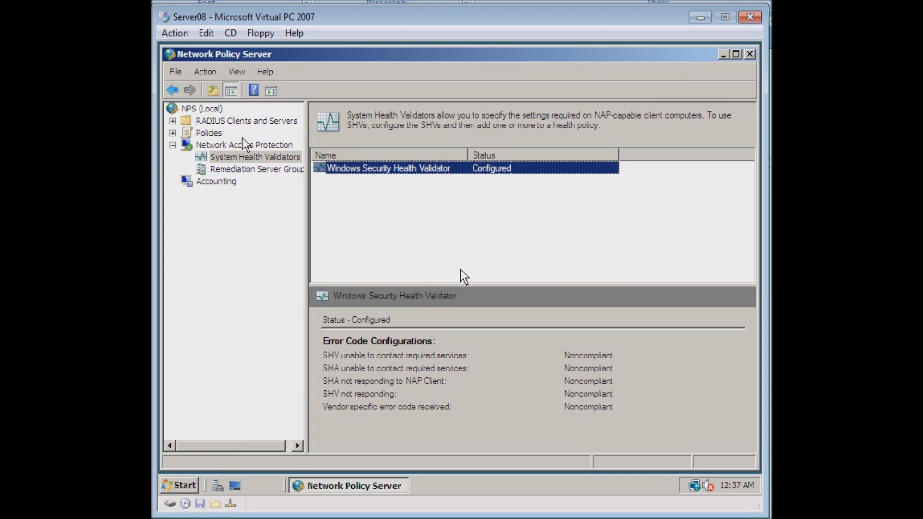
{"action": "mouse_move", "coordinate": [240, 154]}
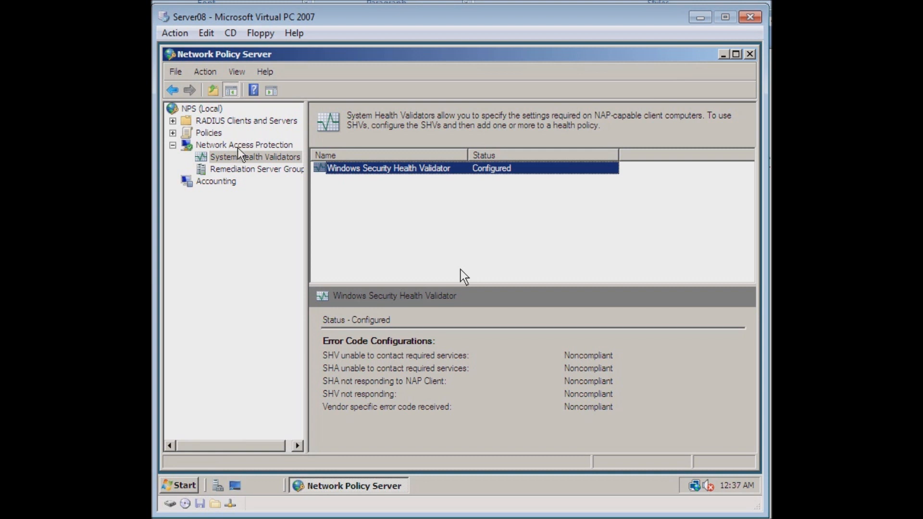
{"action": "mouse_move", "coordinate": [403, 66]}
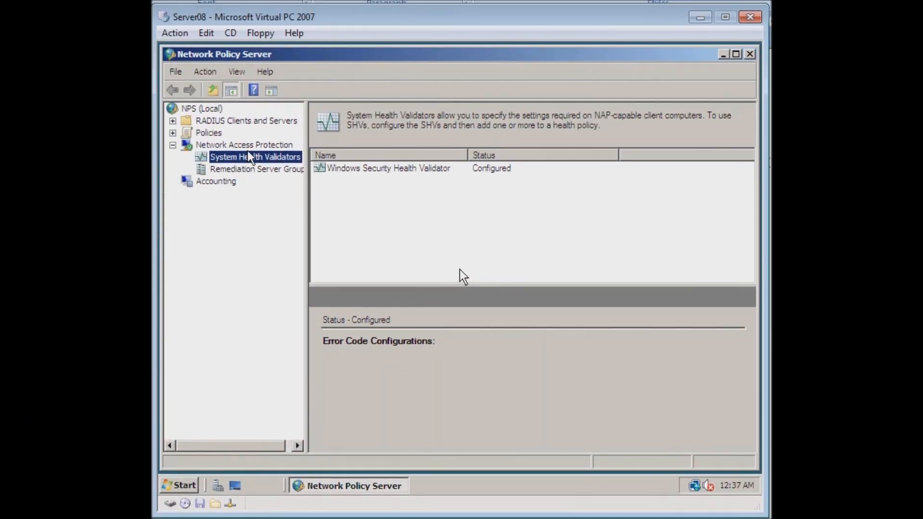
{"action": "left_click", "coordinate": [243, 144]}
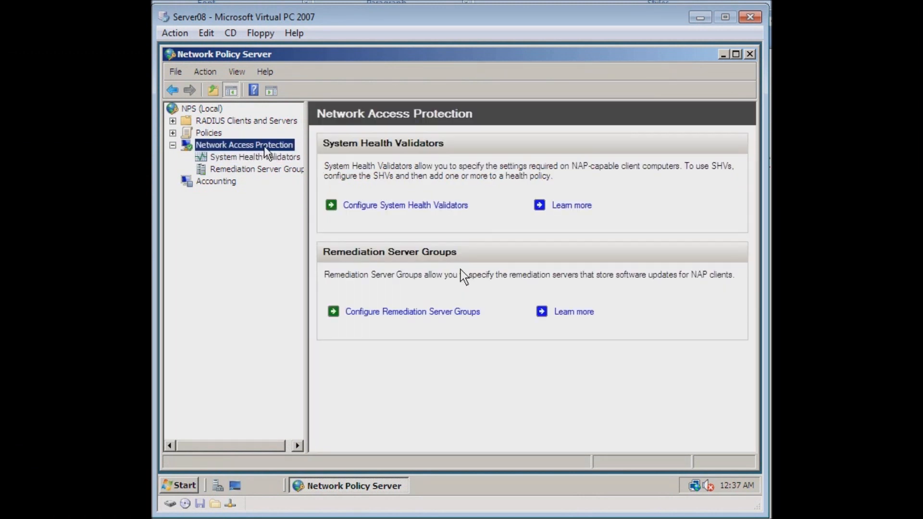
{"action": "left_click", "coordinate": [256, 157]}
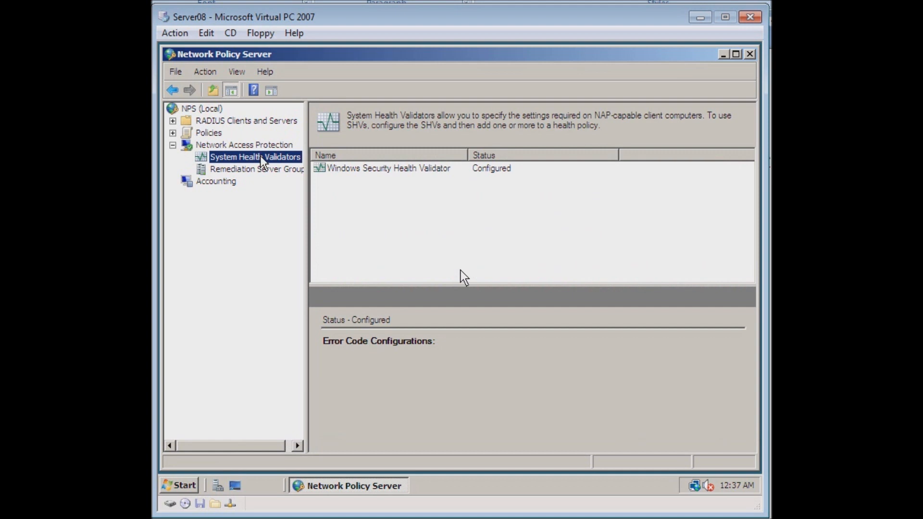
{"action": "right_click", "coordinate": [263, 158]}
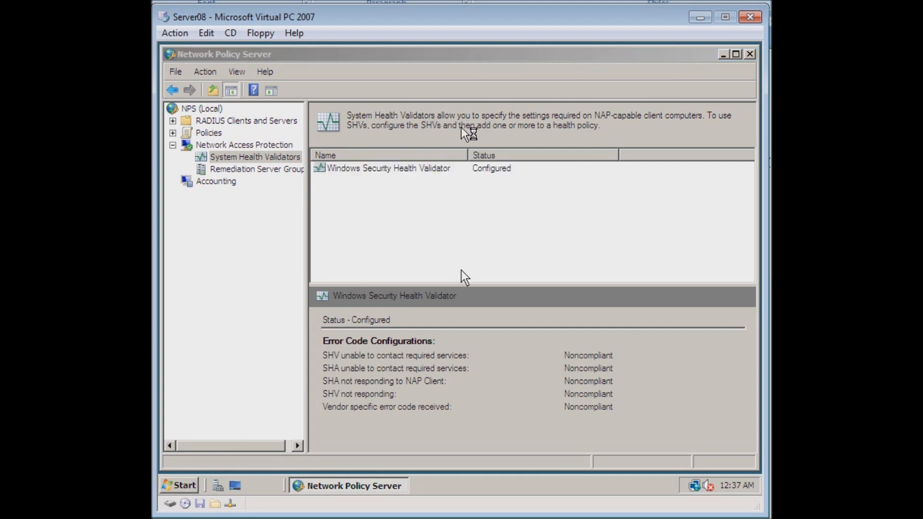
Reopen the validator's Vista and XP antivirus requirements and accept them with OK.
{"action": "double_click", "coordinate": [387, 168]}
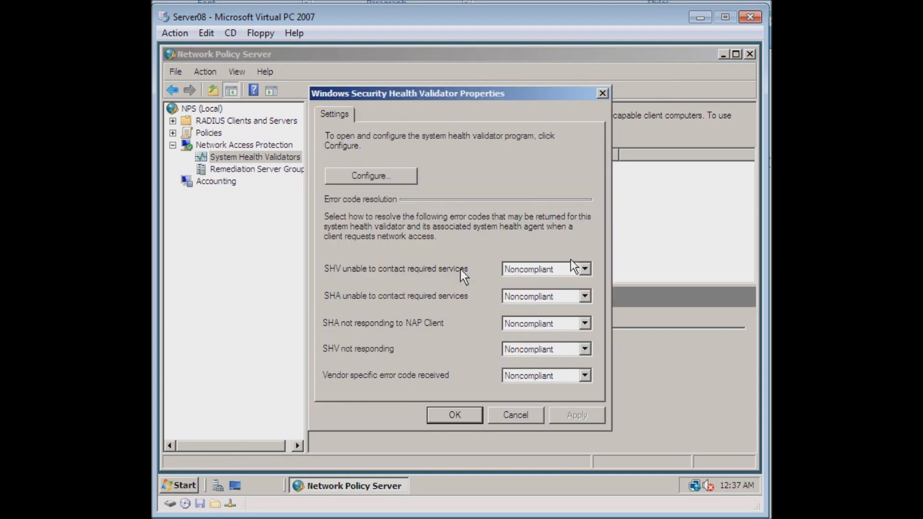
{"action": "left_click", "coordinate": [371, 176]}
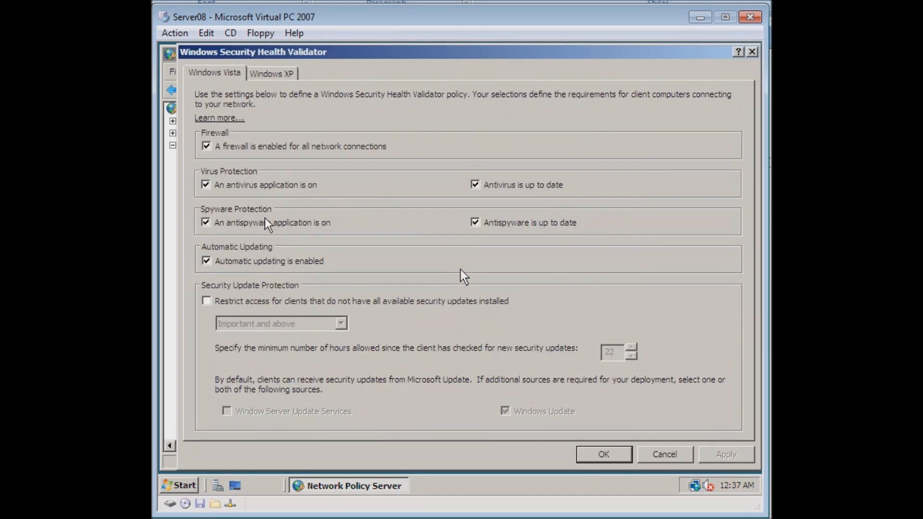
{"action": "mouse_move", "coordinate": [435, 195]}
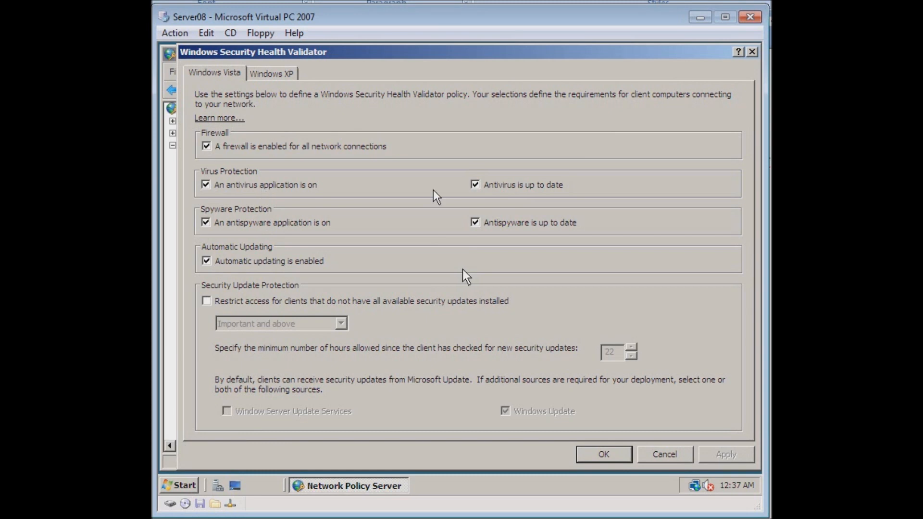
{"action": "mouse_move", "coordinate": [422, 173]}
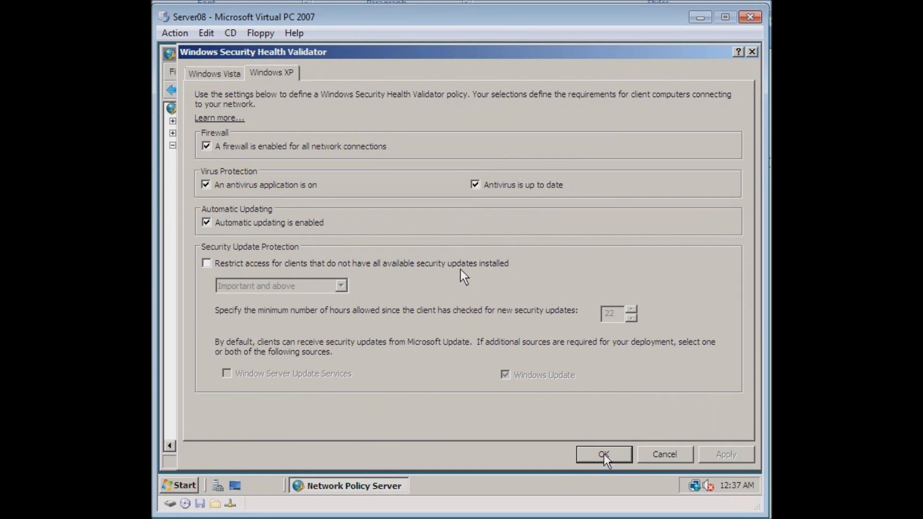
{"action": "left_click", "coordinate": [603, 454]}
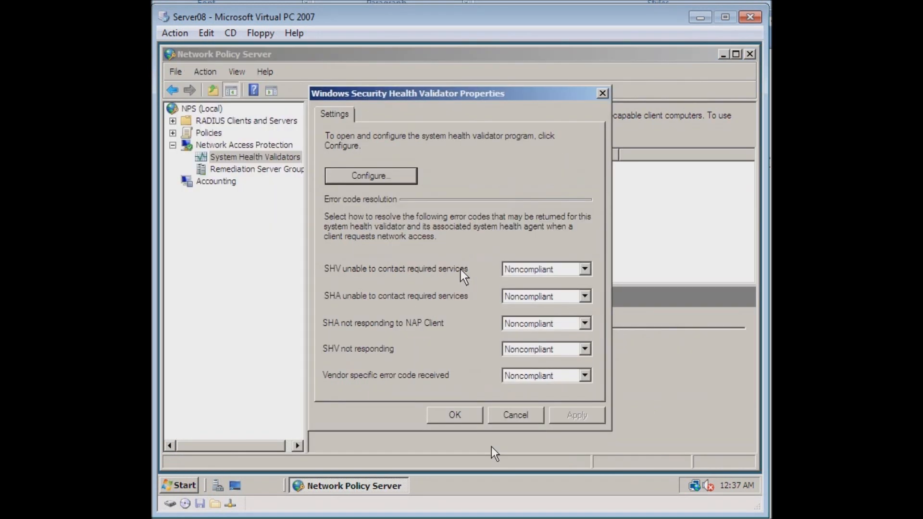
Close the validator properties, leaving it listed as Configured with Noncompliant error codes.
{"action": "left_click", "coordinate": [454, 415]}
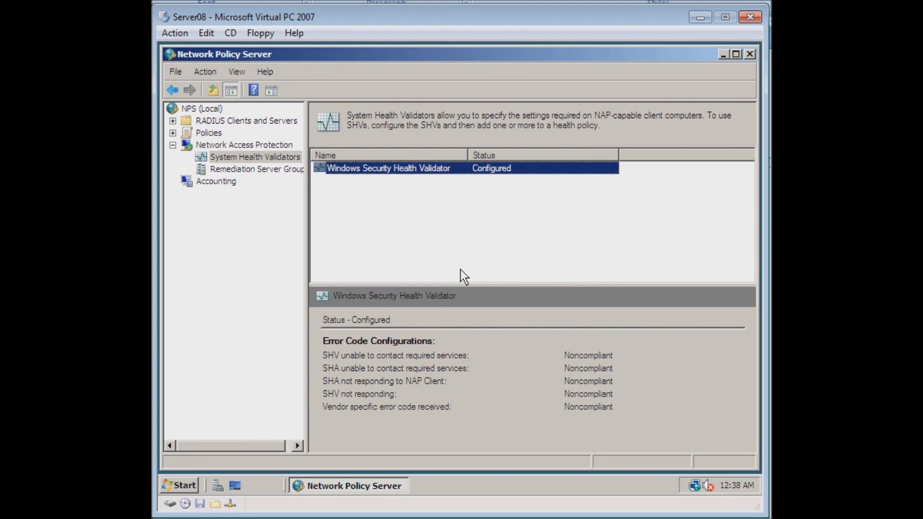
{"action": "mouse_move", "coordinate": [637, 230]}
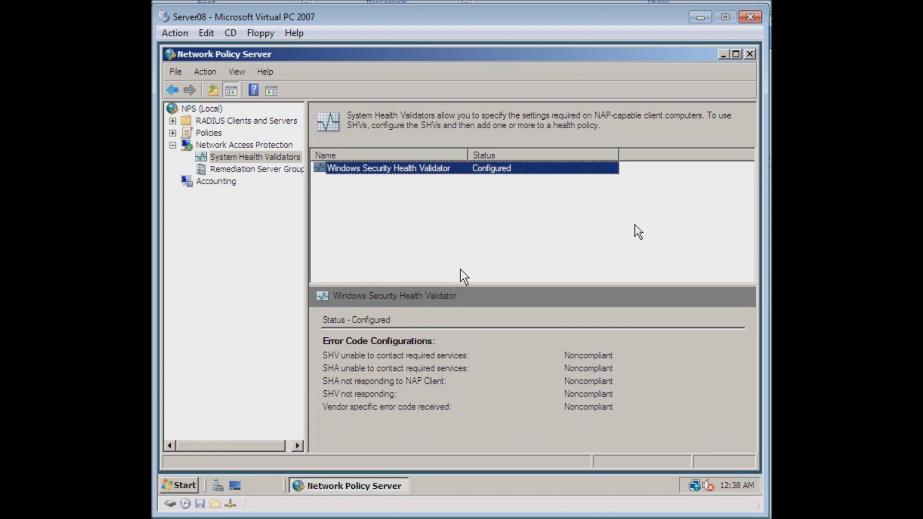
{"action": "mouse_move", "coordinate": [636, 240]}
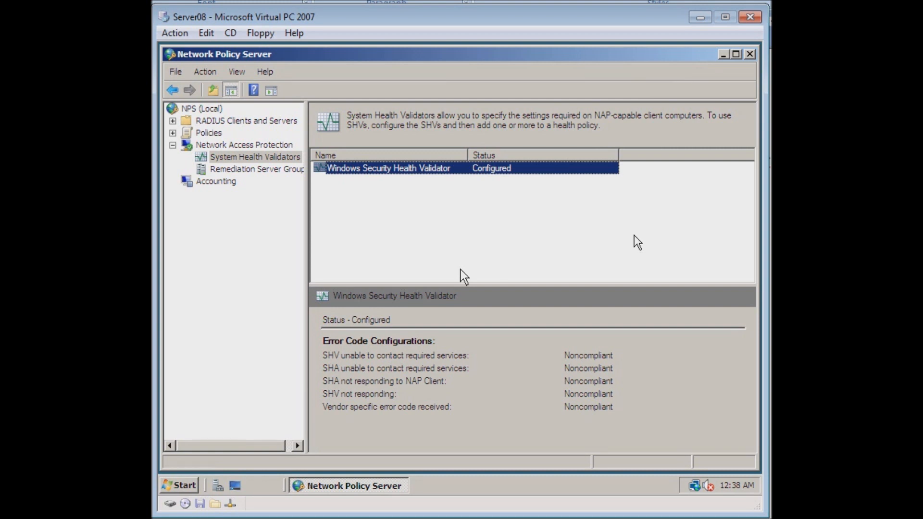